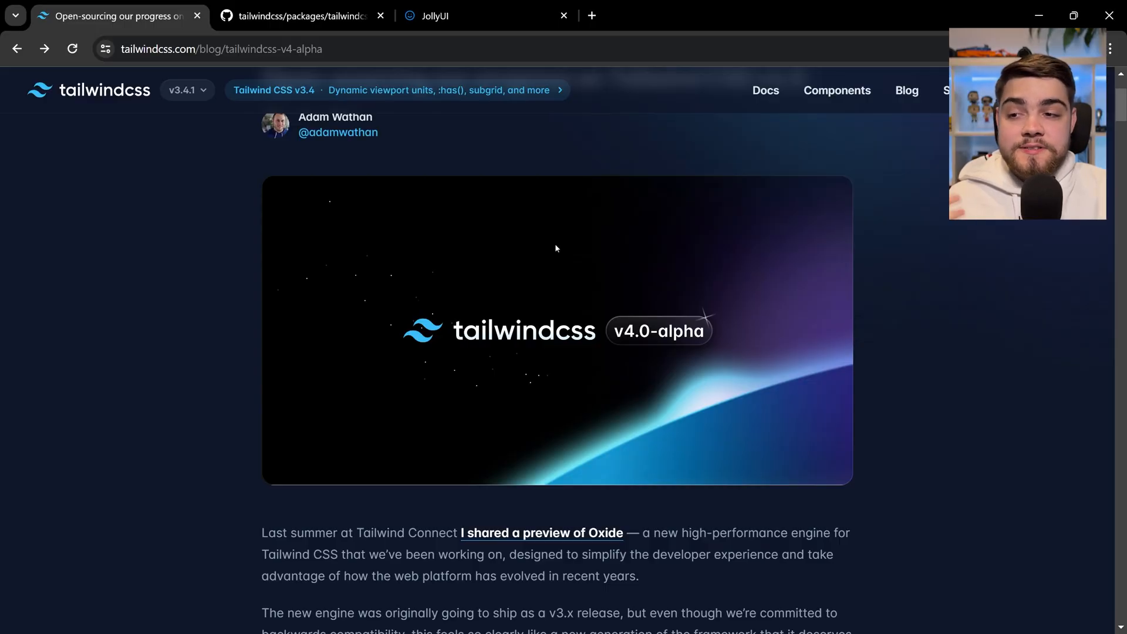
- Scroll through the current page reviewing its Tailwind theme content
scroll("up", 3)
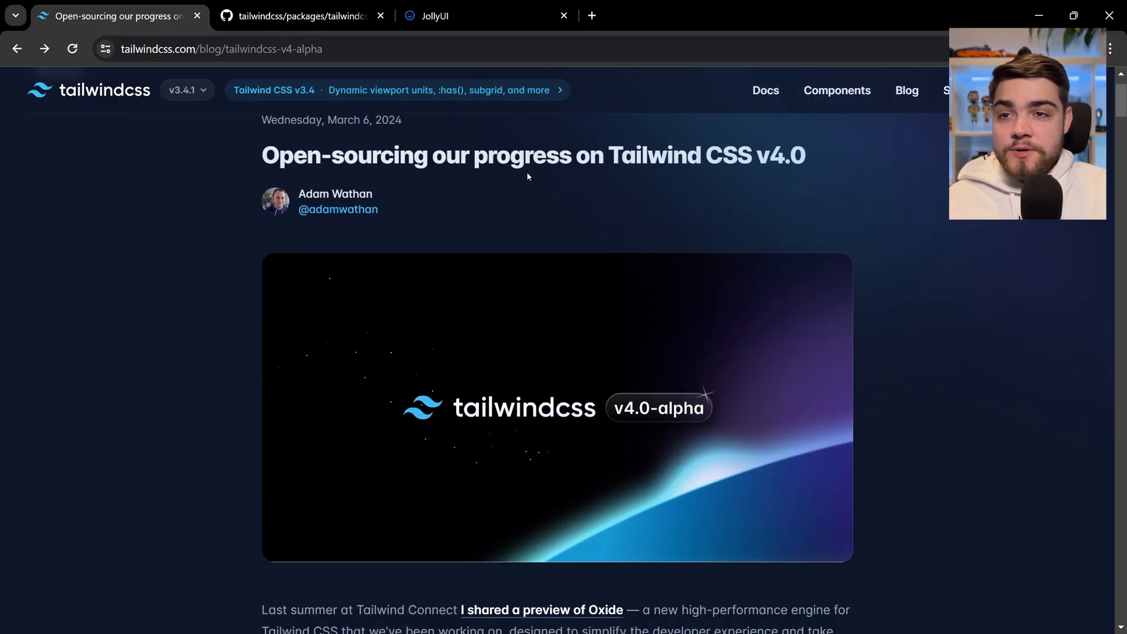
mouse_move(604, 184)
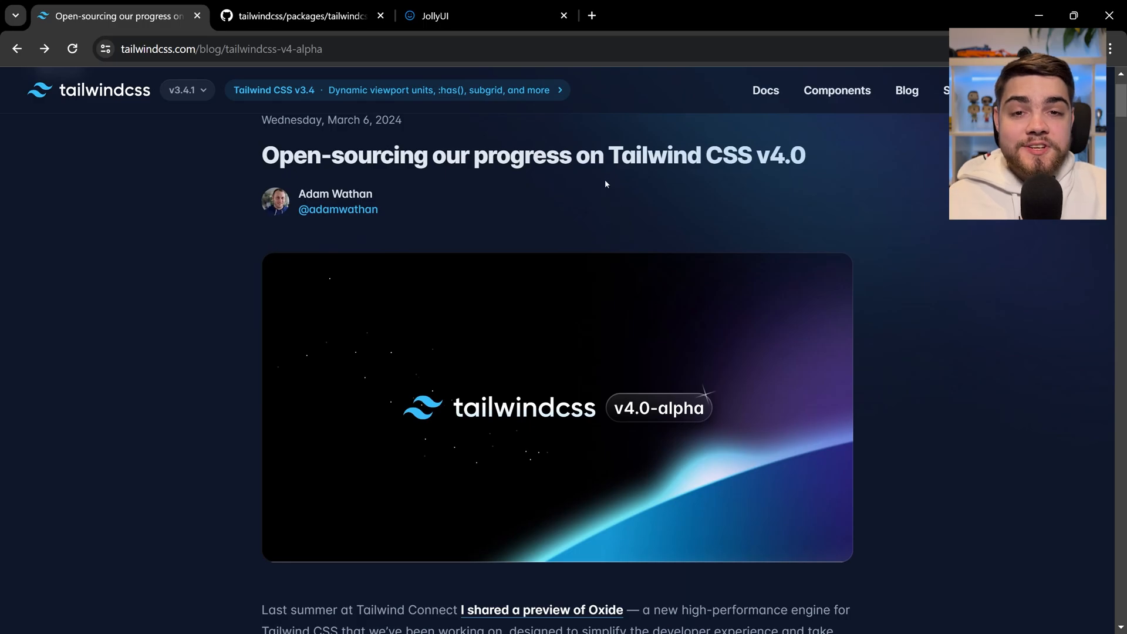
scroll("down", 3)
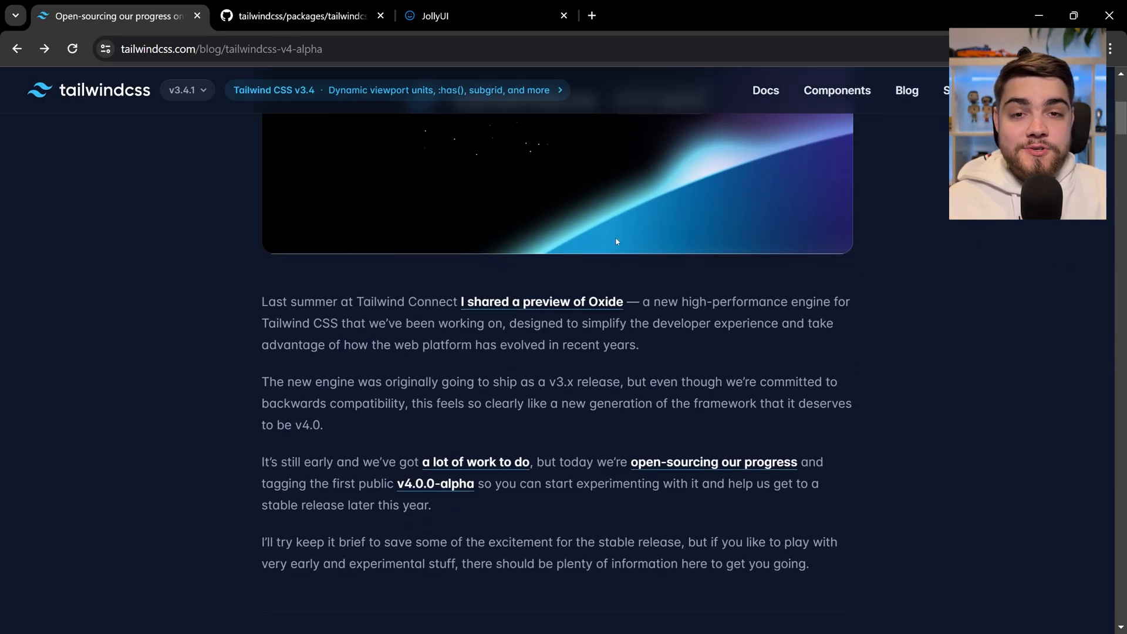
scroll("down", 3)
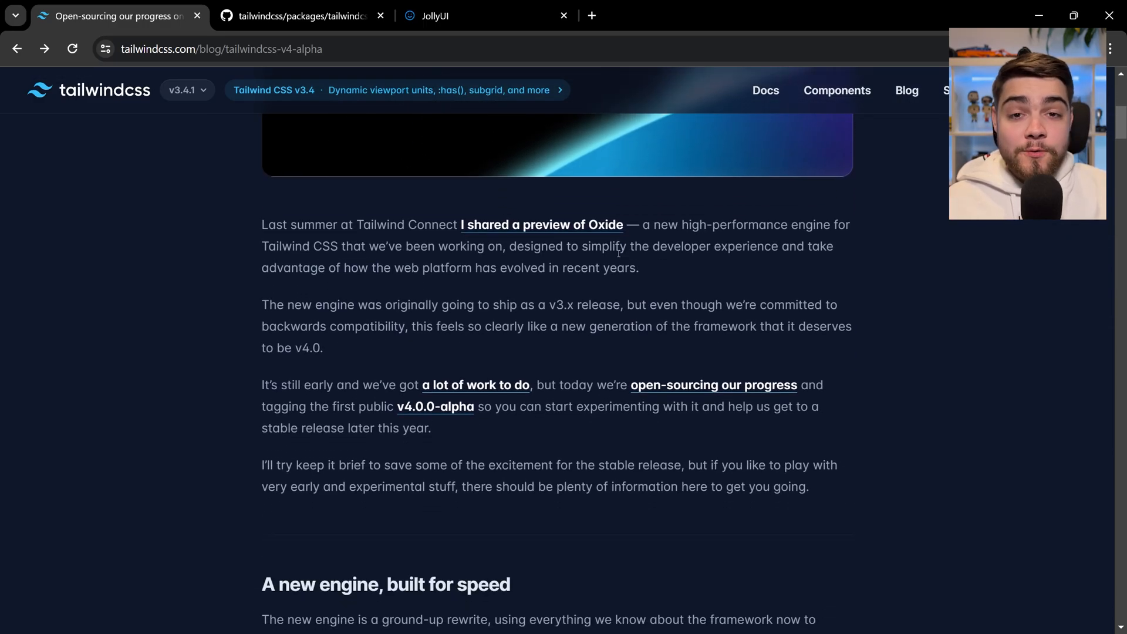
scroll("down", 3)
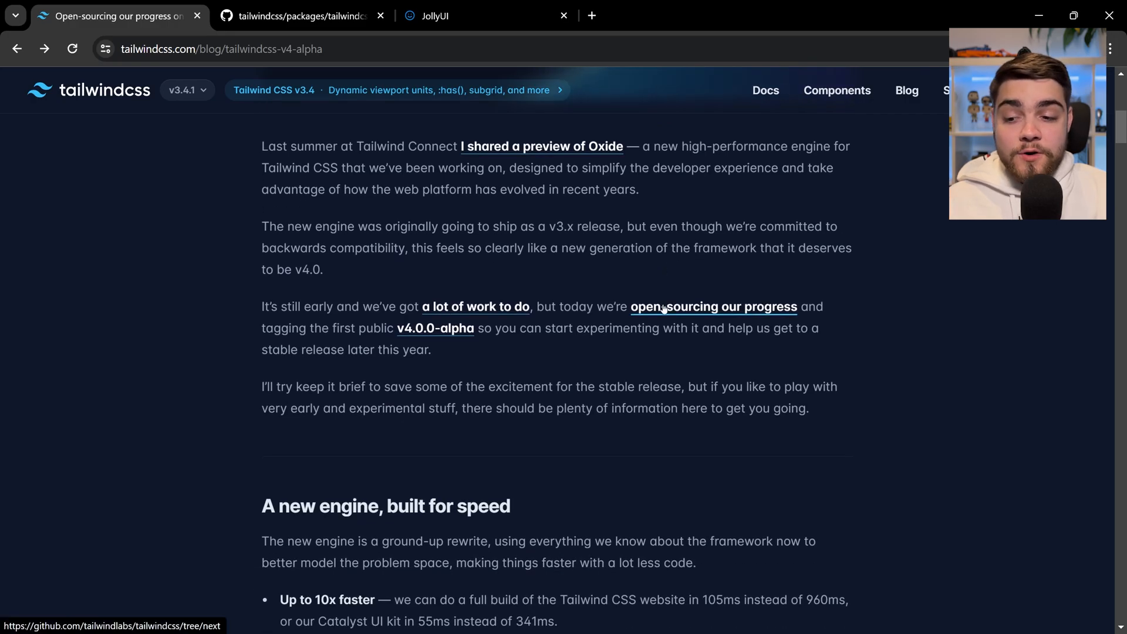
scroll("down", 3)
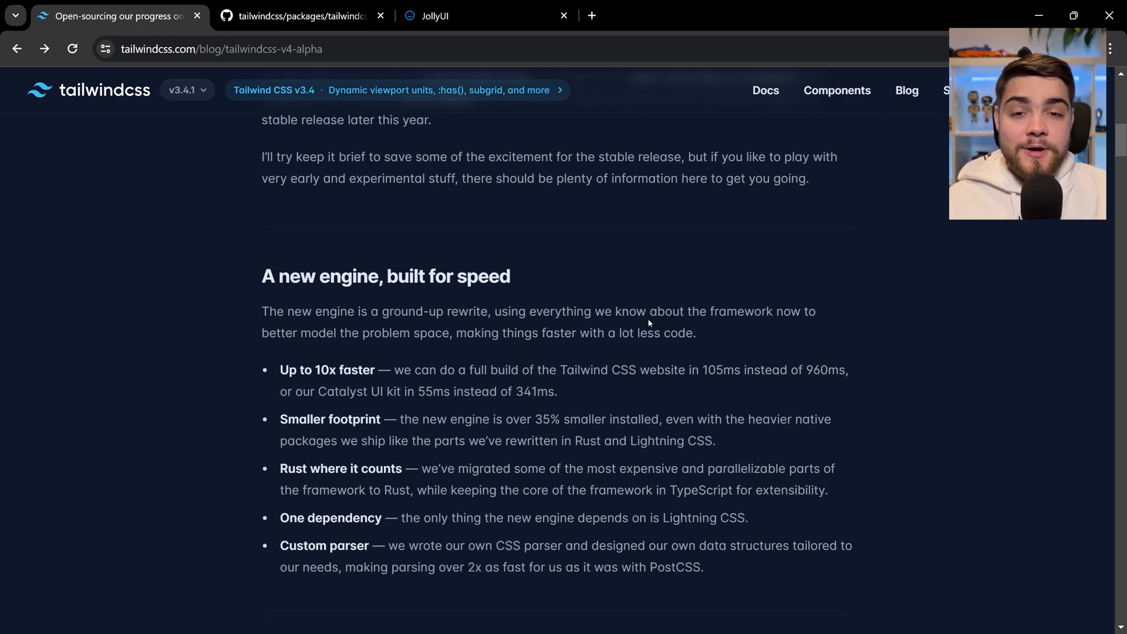
scroll("down", 3)
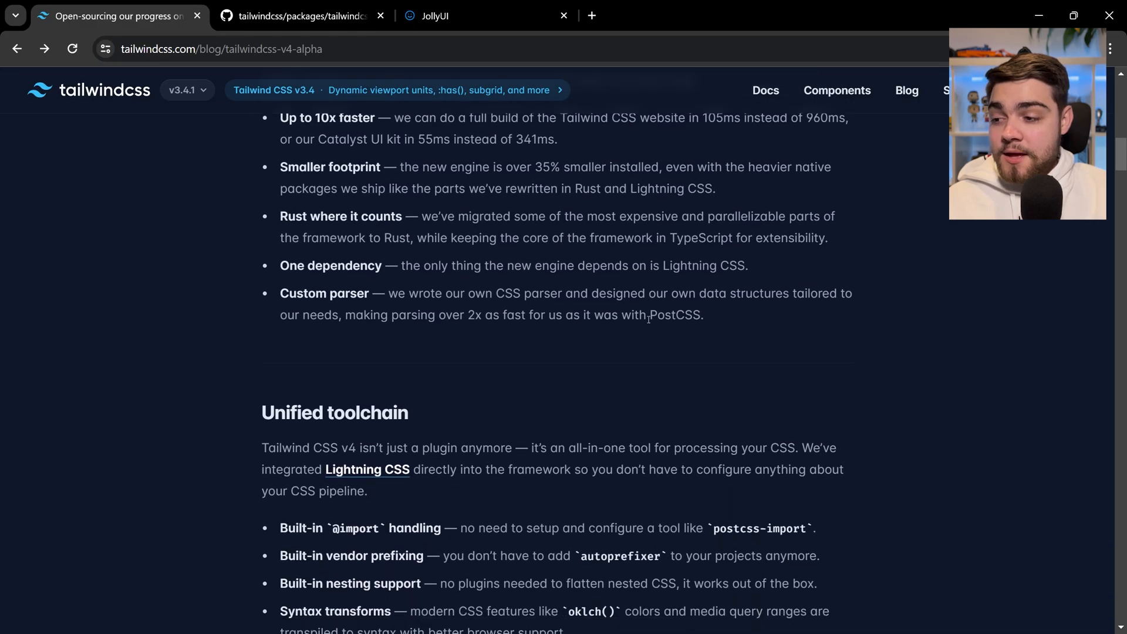
scroll("down", 3)
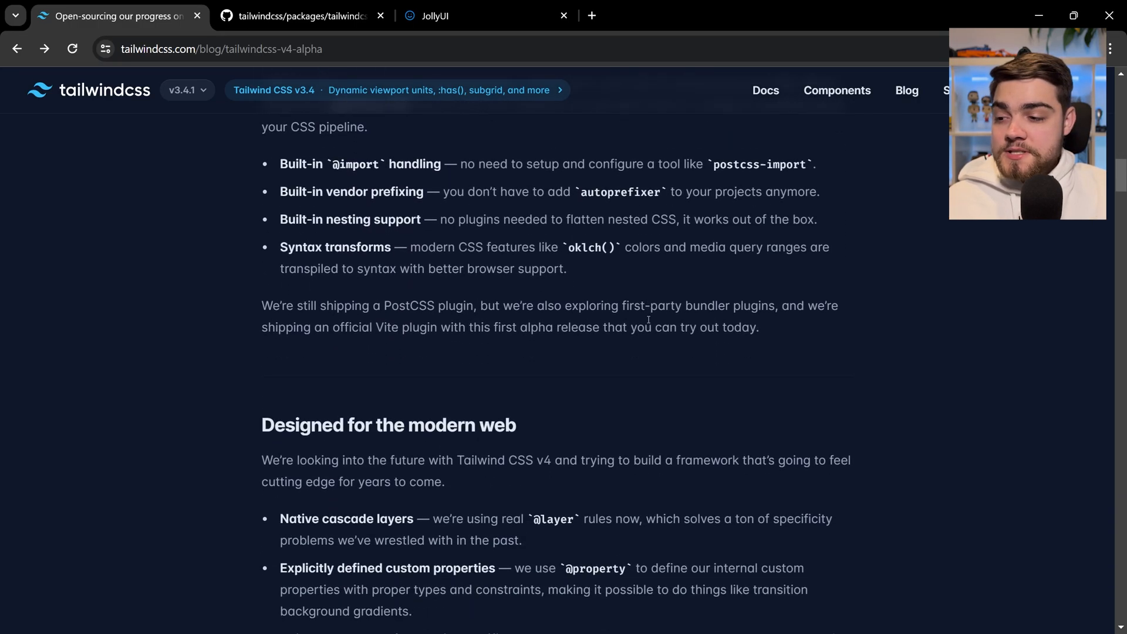
scroll("down", 3)
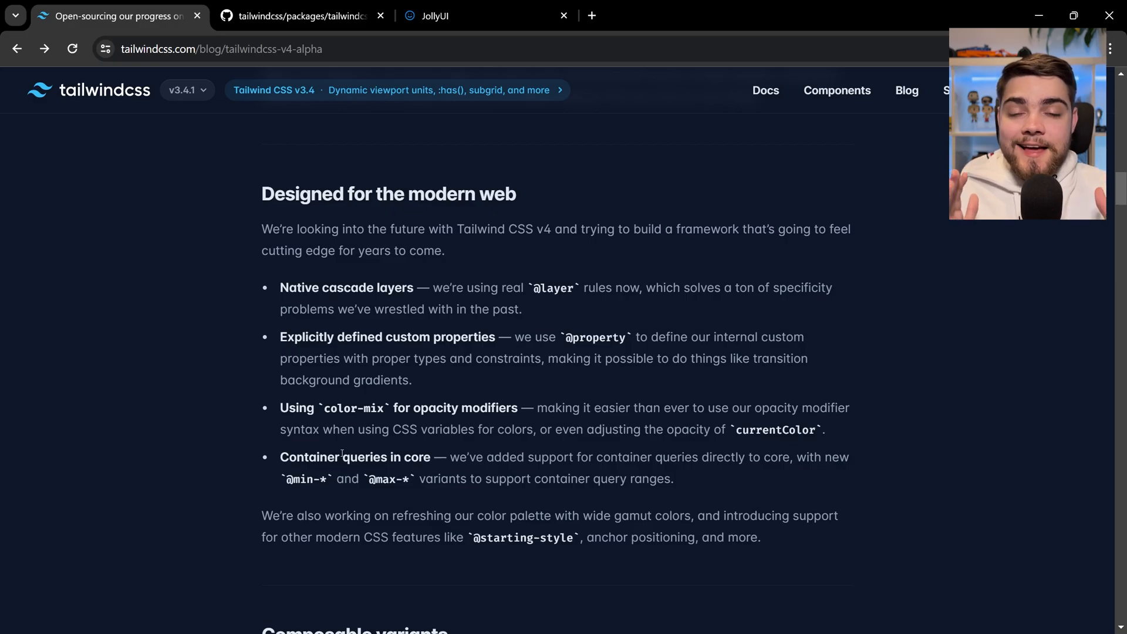
scroll("down", 3)
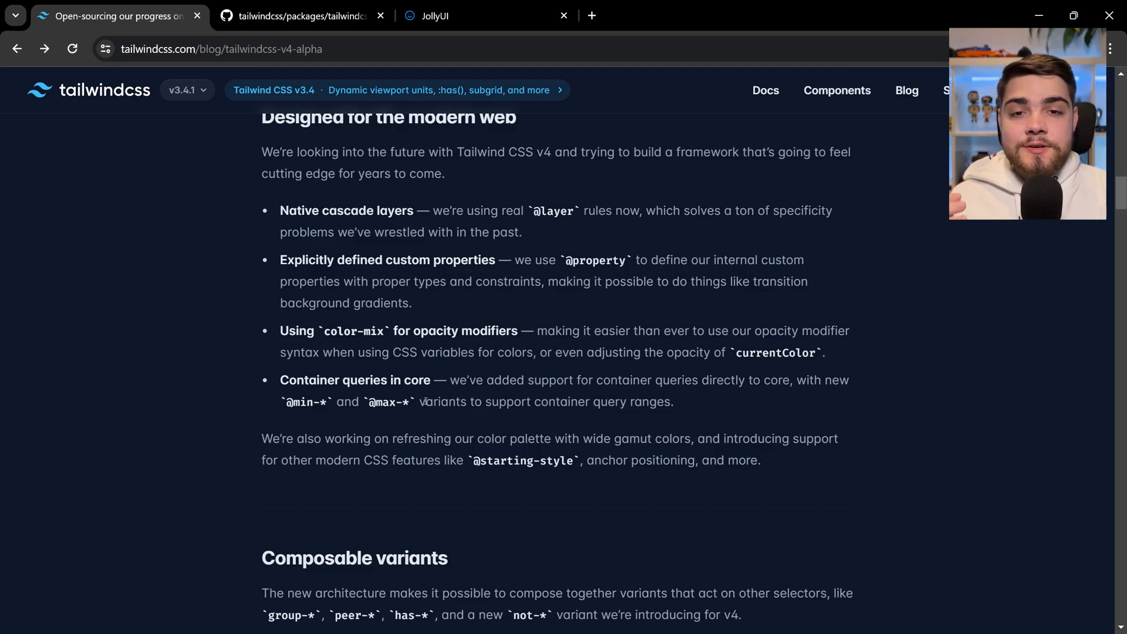
scroll("down", 3)
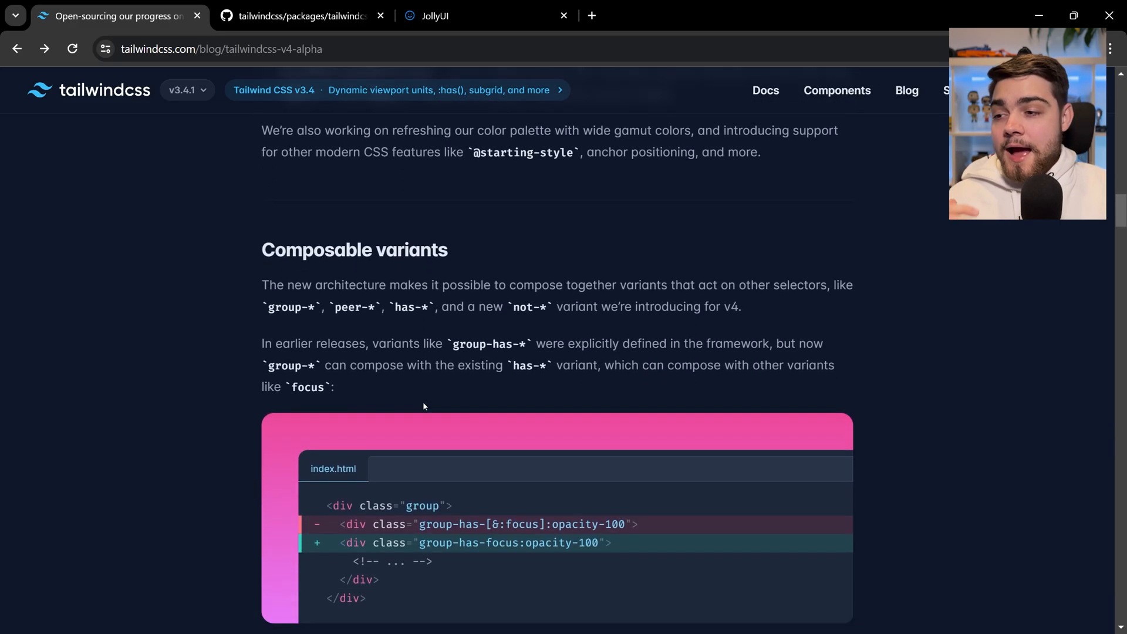
scroll("down", 3)
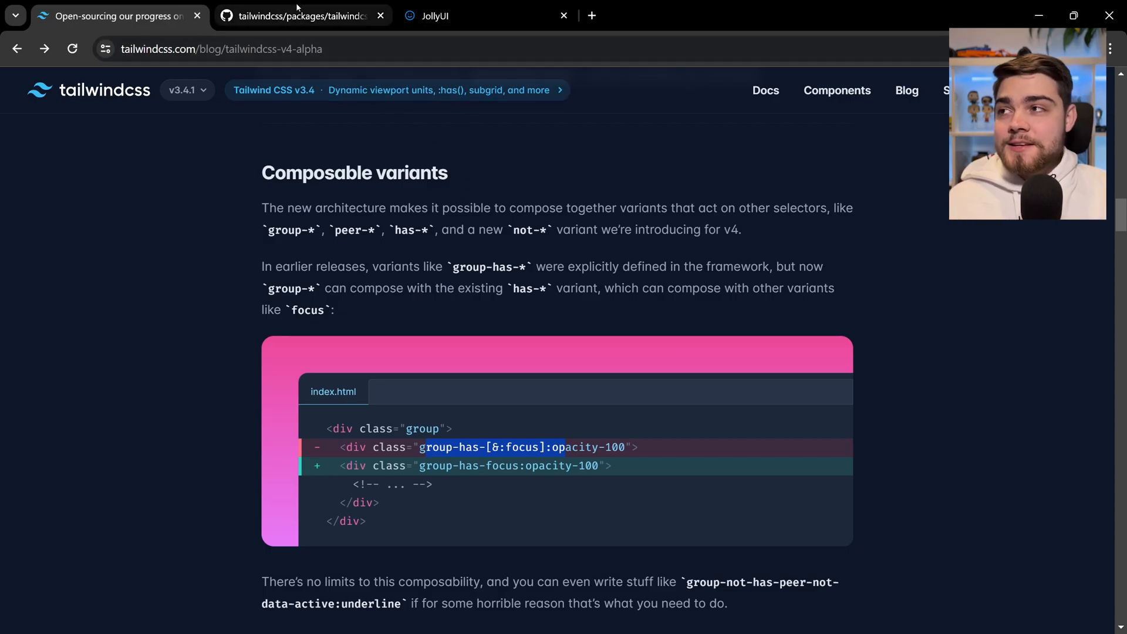
left_click(302, 16)
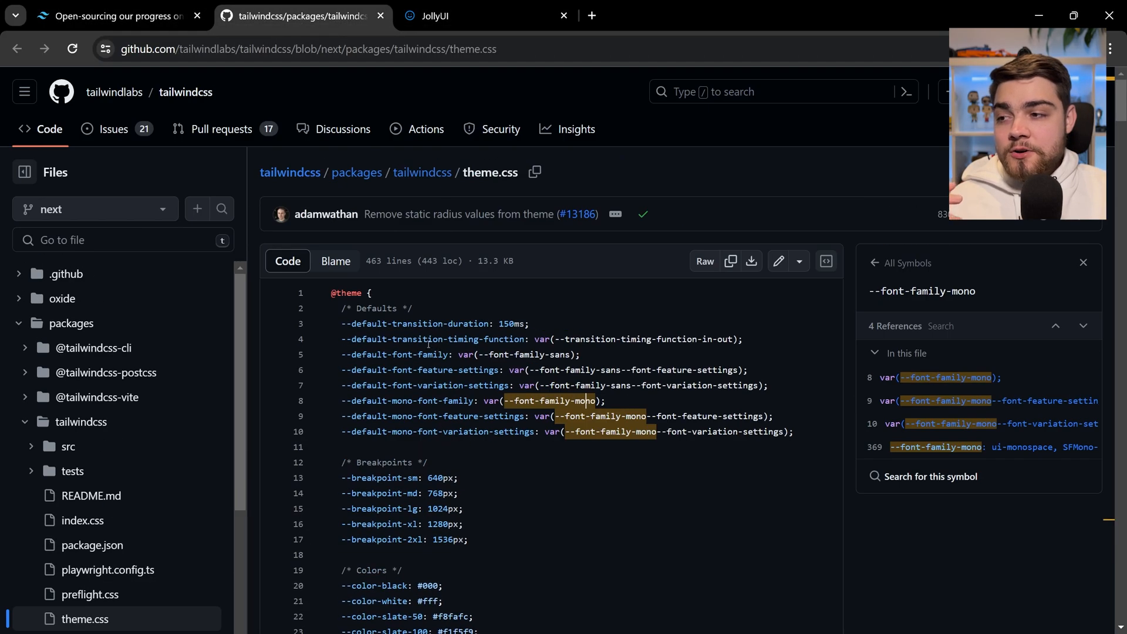
scroll("down", 3)
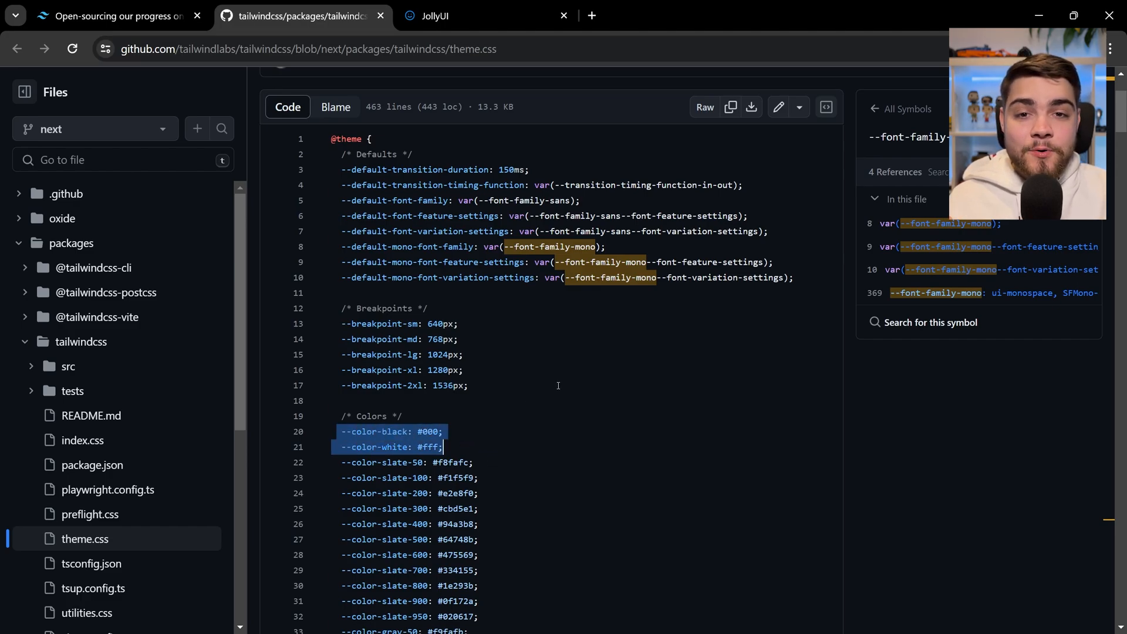
scroll("down", 3)
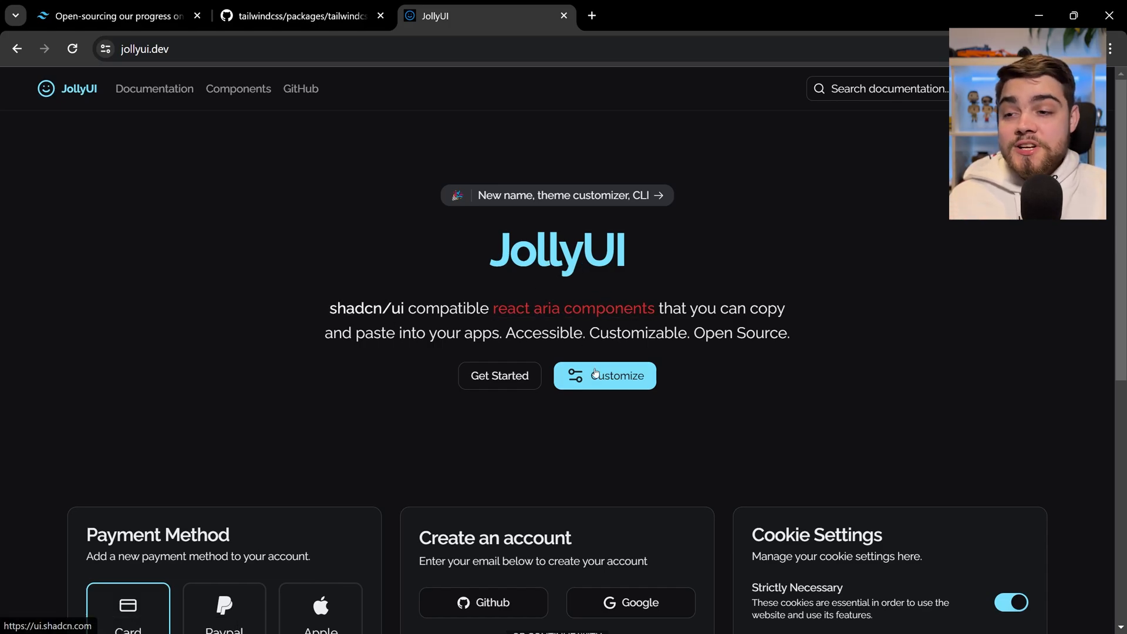
- Navigate from the JollyUI homepage into Documentation and its Installation guide
left_click(613, 376)
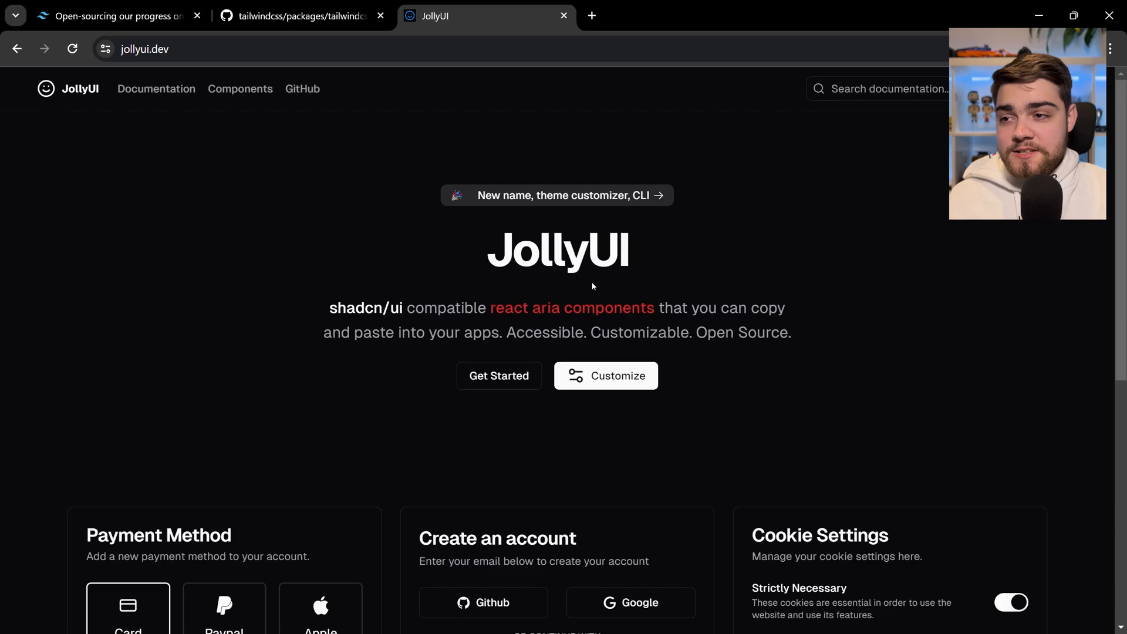
left_click(156, 89)
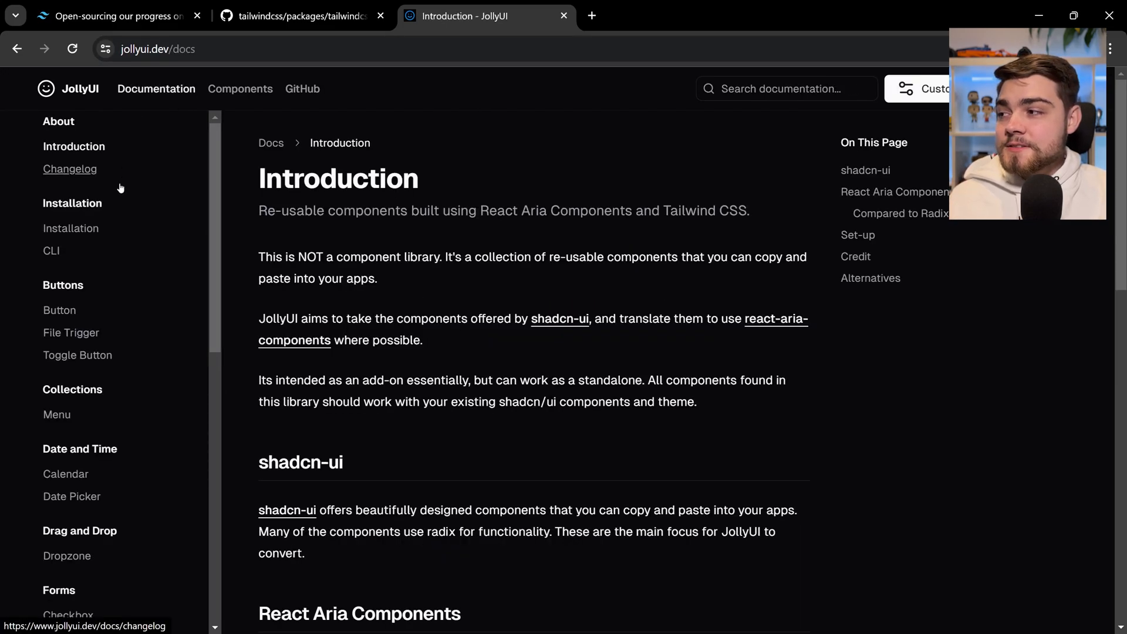
left_click(70, 228)
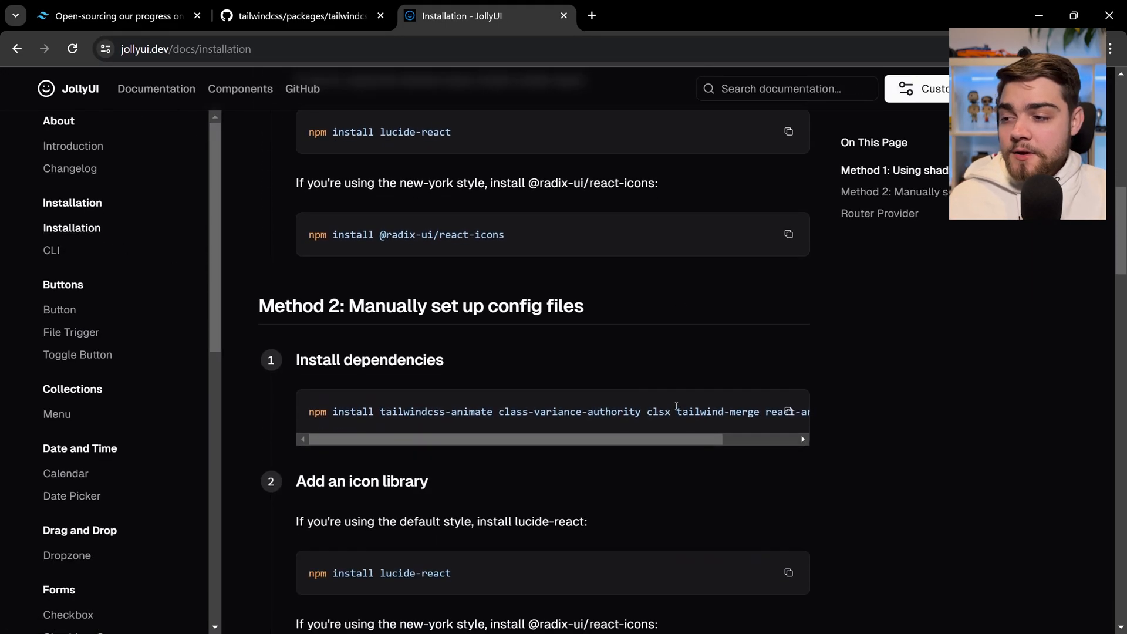
- Scroll to the 'Configure css styles' globals.css code block with its theme colour variables
scroll("down", 3)
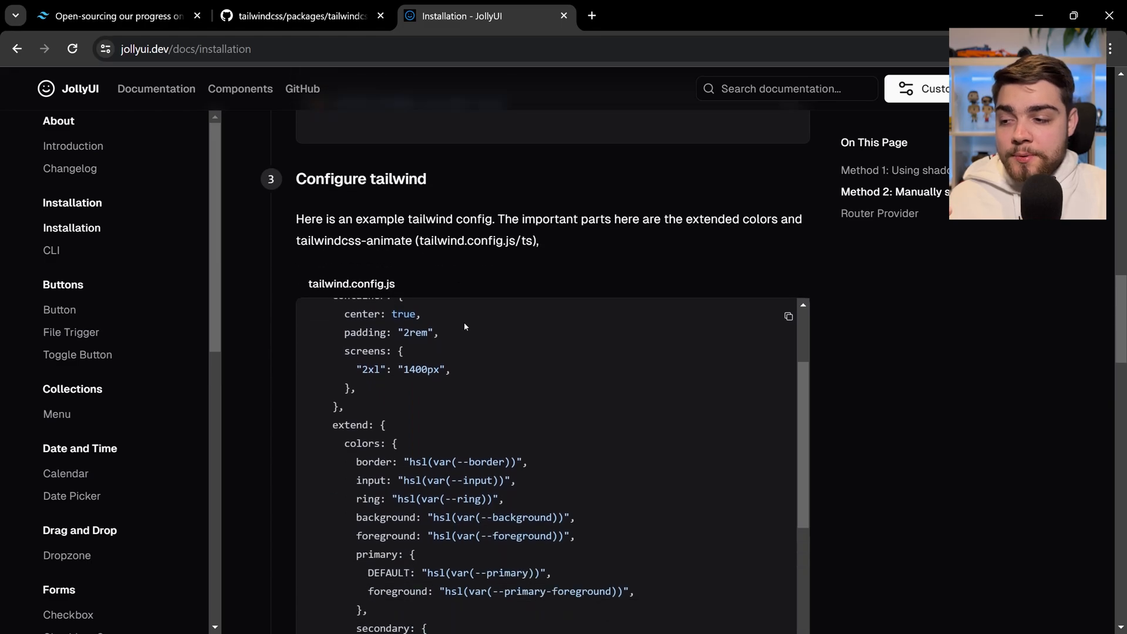
scroll("down", 3)
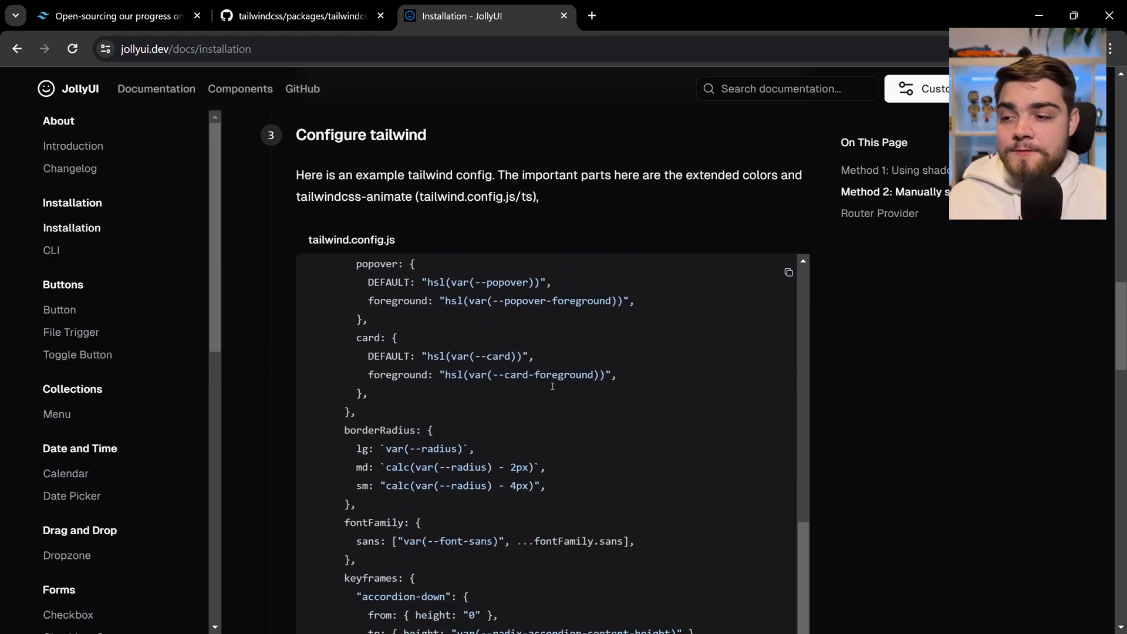
scroll("down", 3)
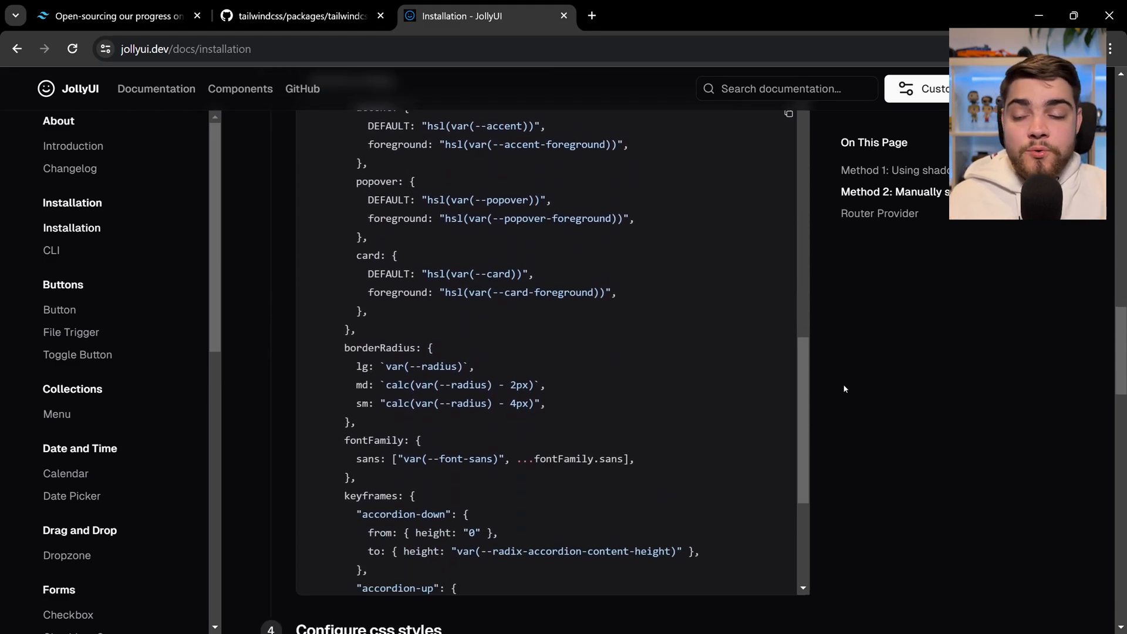
scroll("down", 3)
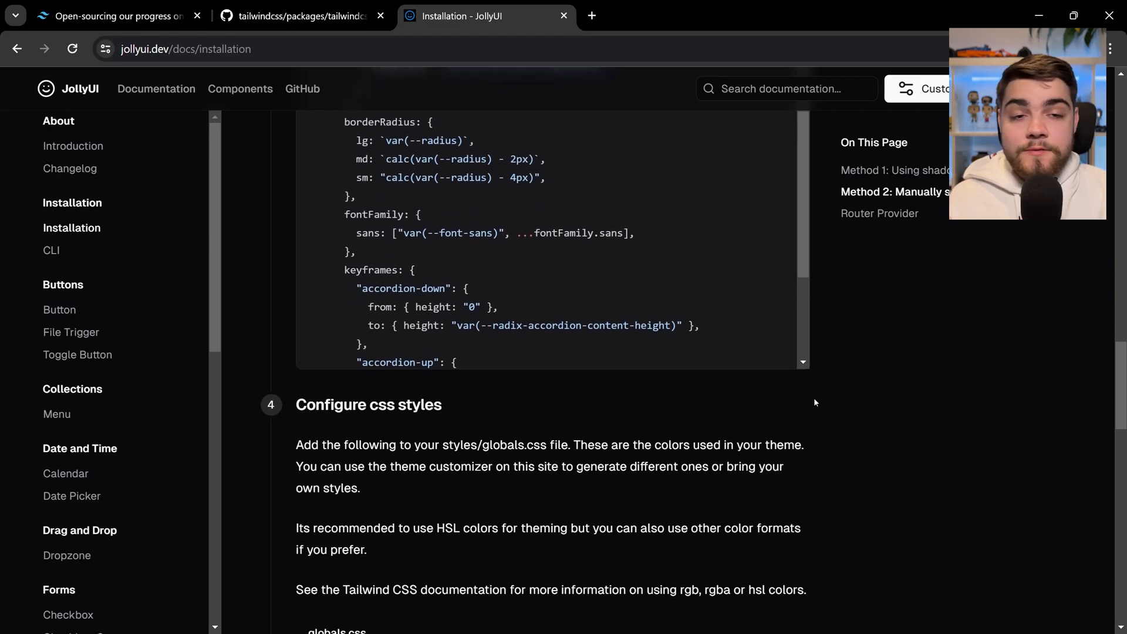
scroll("down", 3)
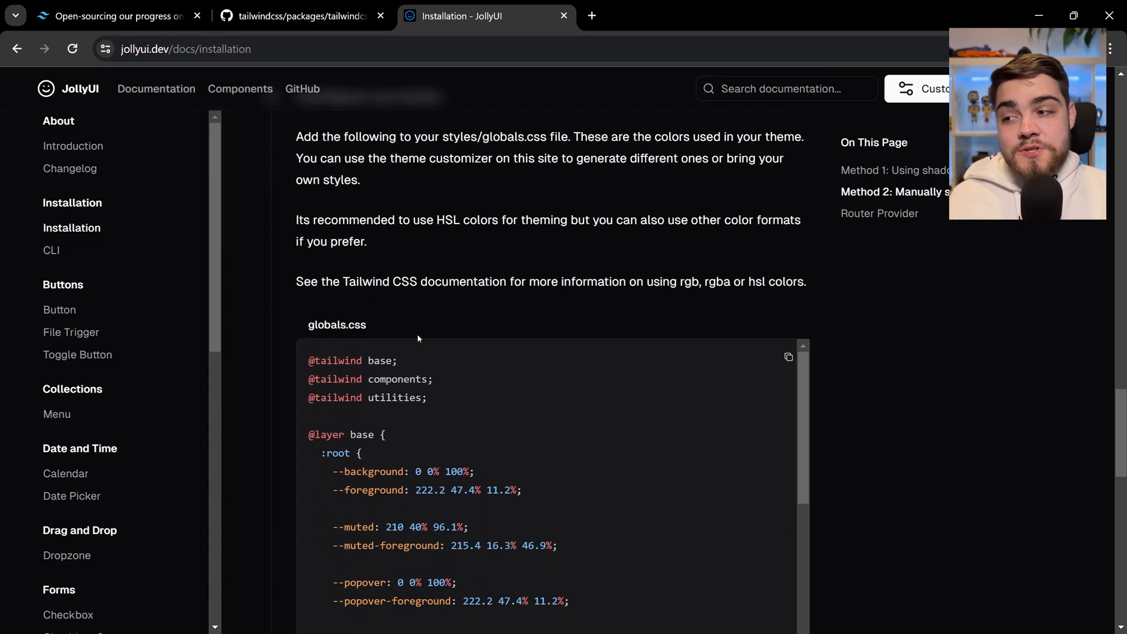
scroll("down", 3)
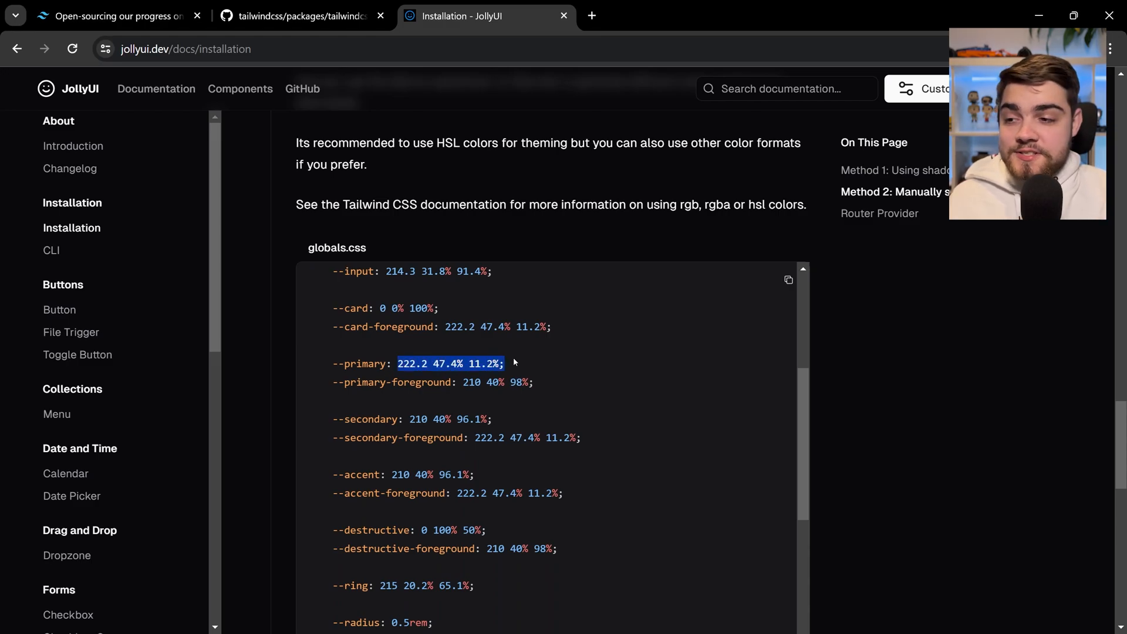
left_click(518, 369)
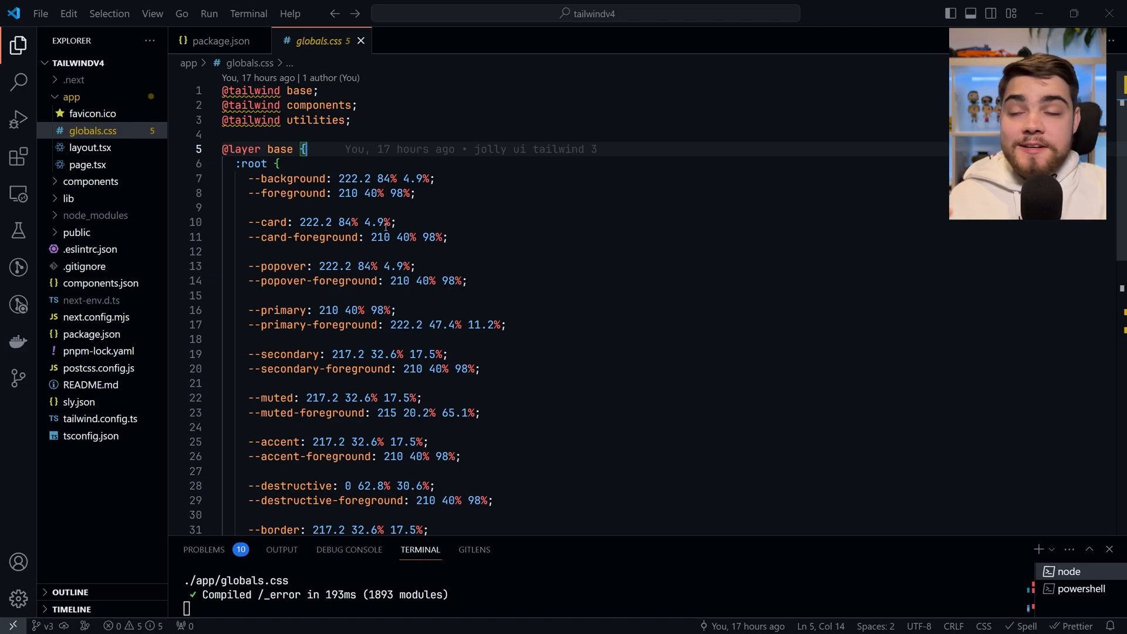
- Compare globals.css's primary-foreground variable with tailwind.config.ts's destructive colour mapping
scroll("down", 3)
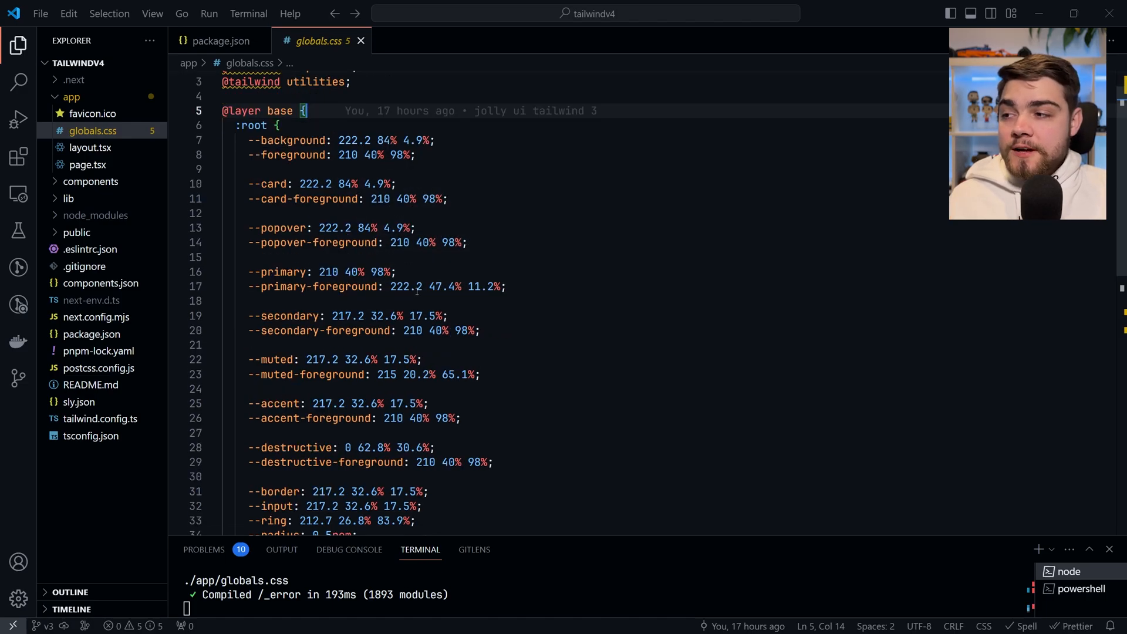
double_click(355, 271)
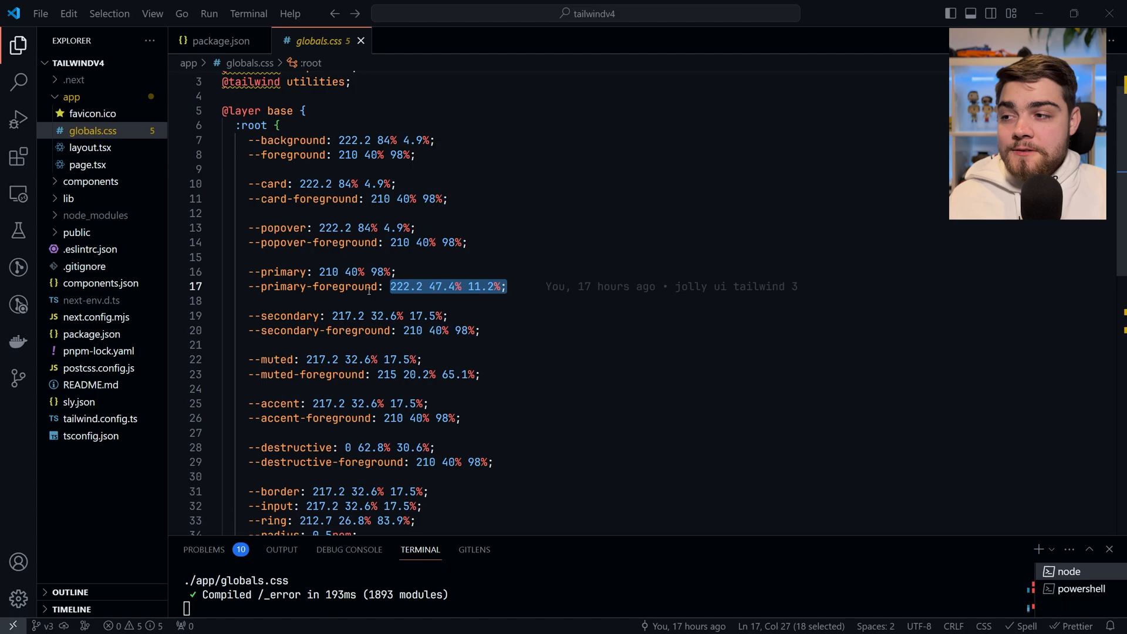
left_click(99, 418)
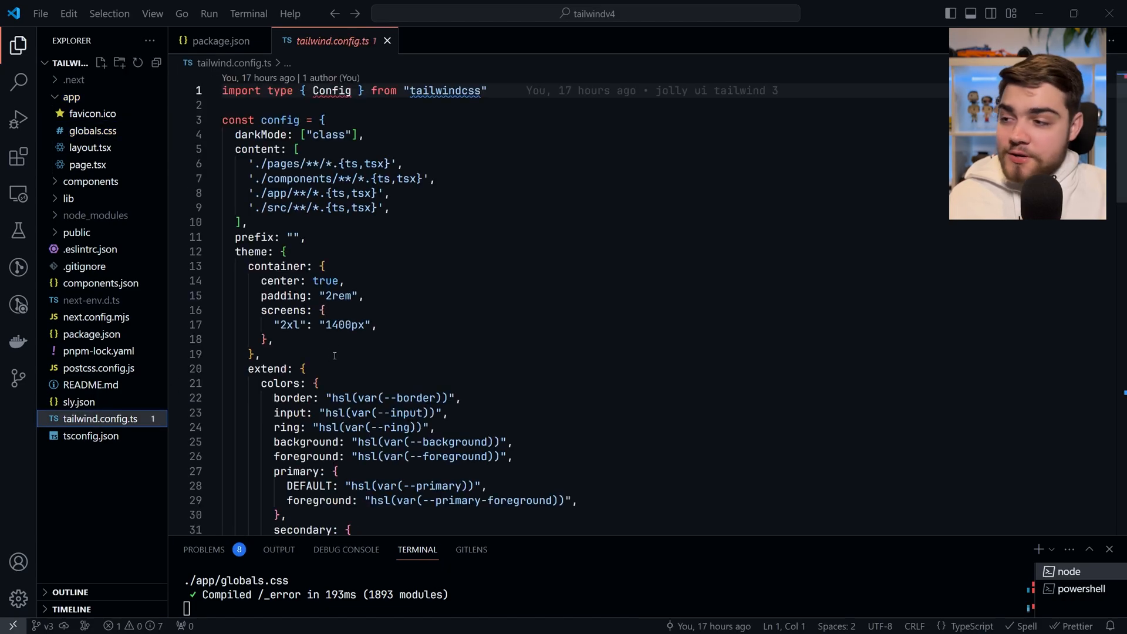
scroll("down", 3)
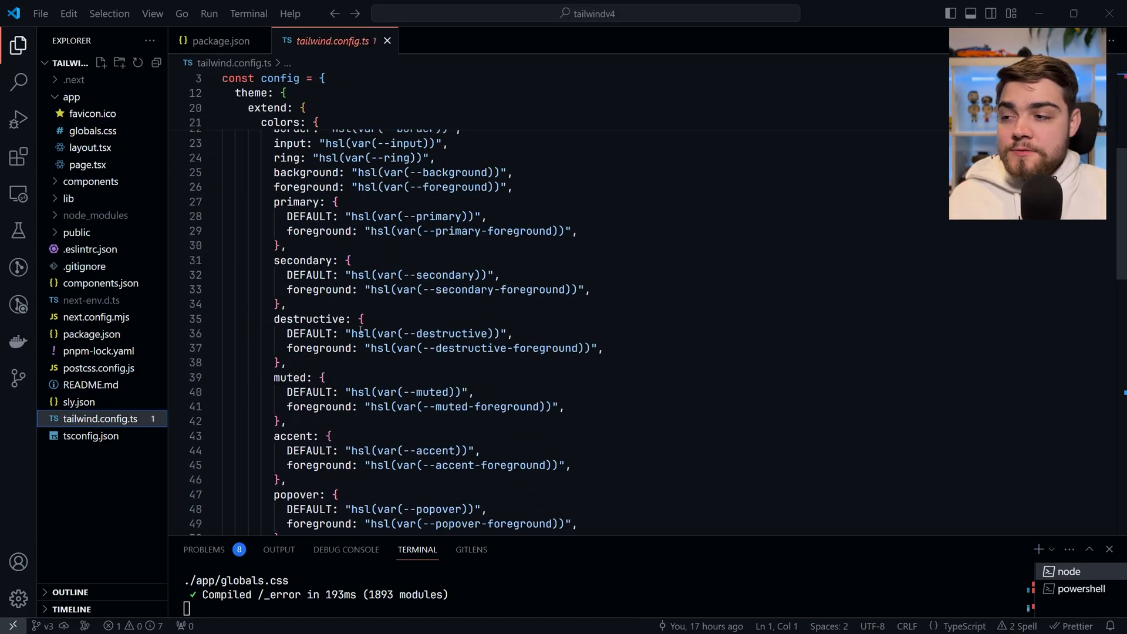
double_click(423, 332)
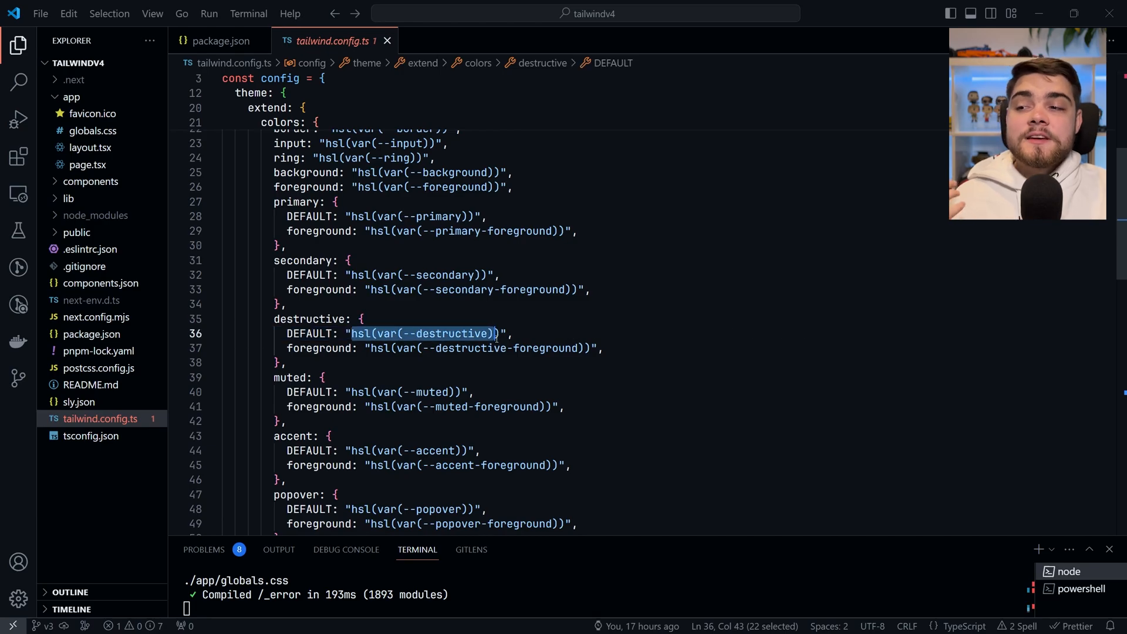
scroll("down", 3)
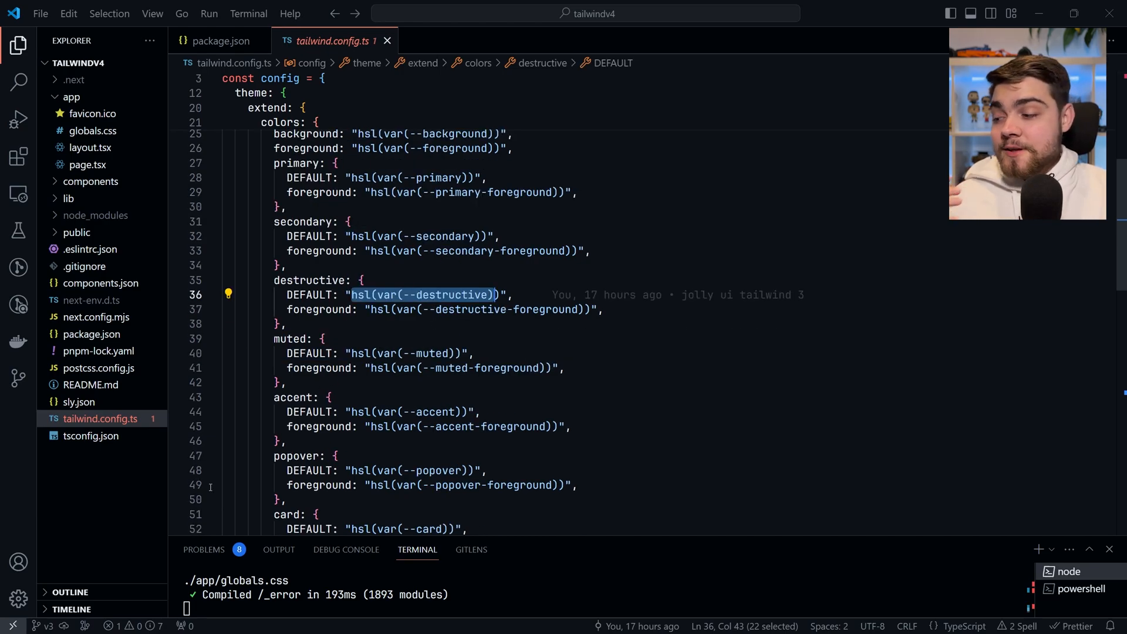
- Check out the master branch from the status bar branch picker
left_click(47, 626)
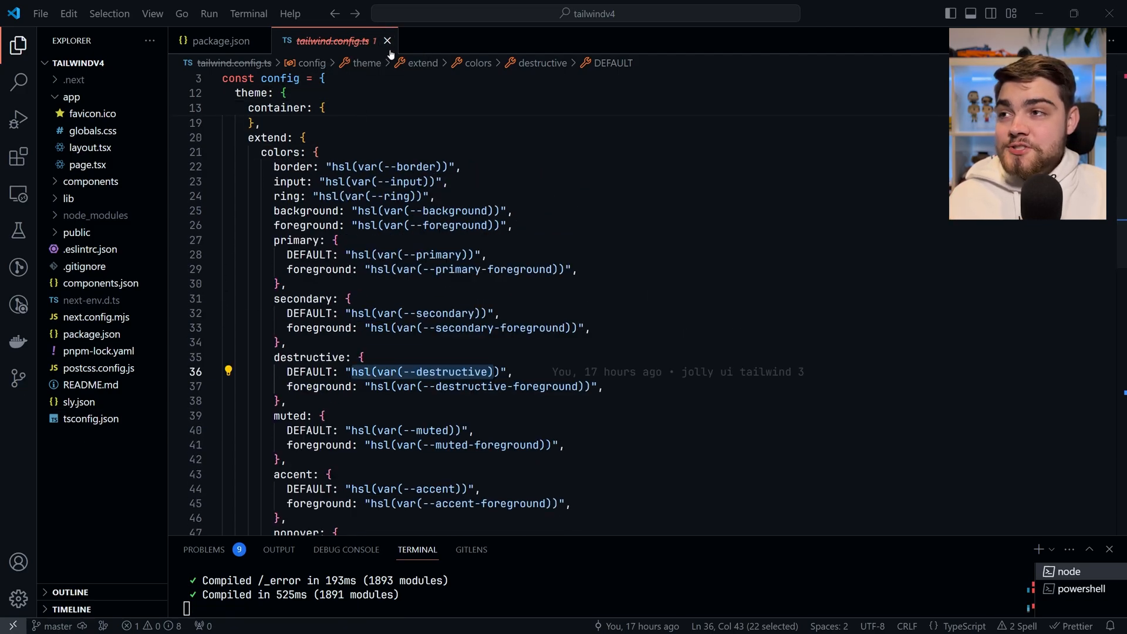
- Confirm 4.0.0-alpha.8 Tailwind packages in package.json, then view app/globals.css
left_click(221, 40)
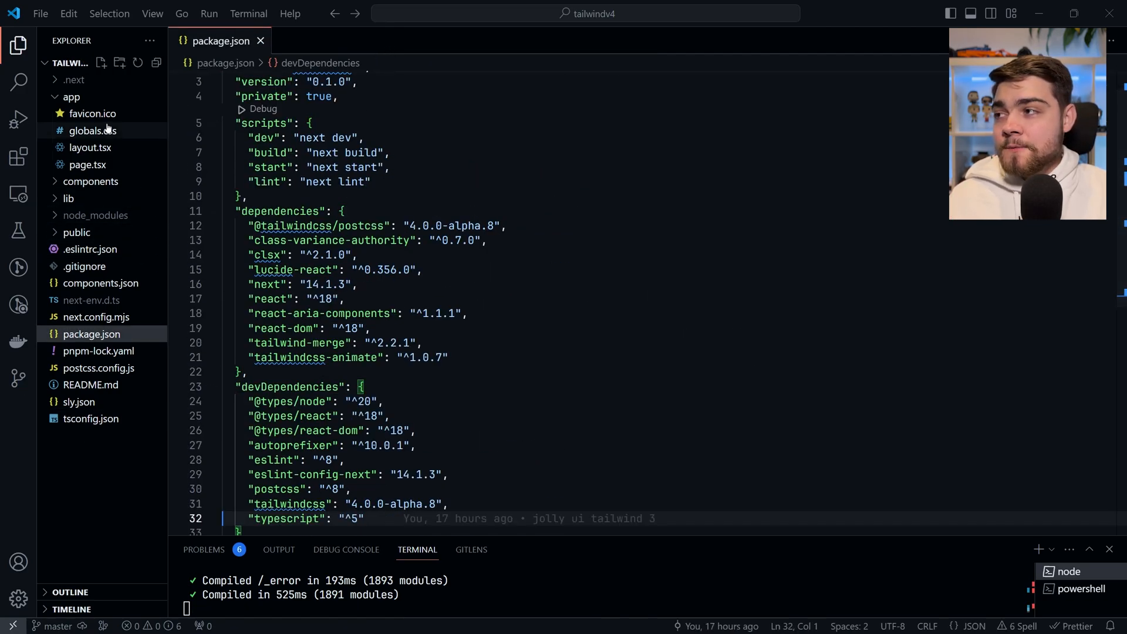
left_click(91, 131)
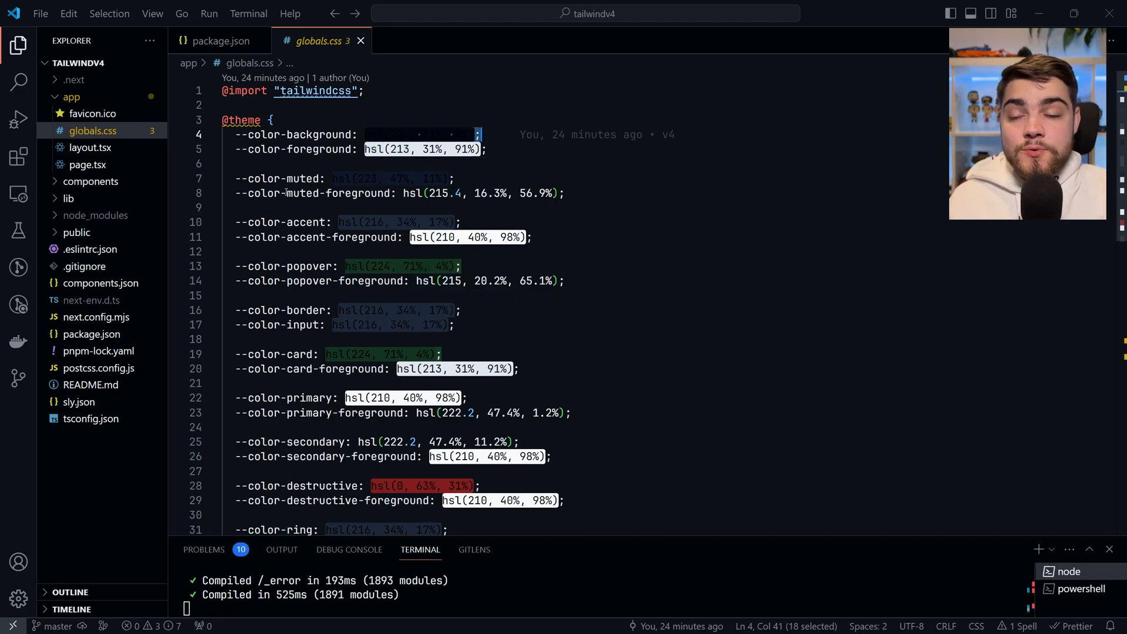
left_click(87, 164)
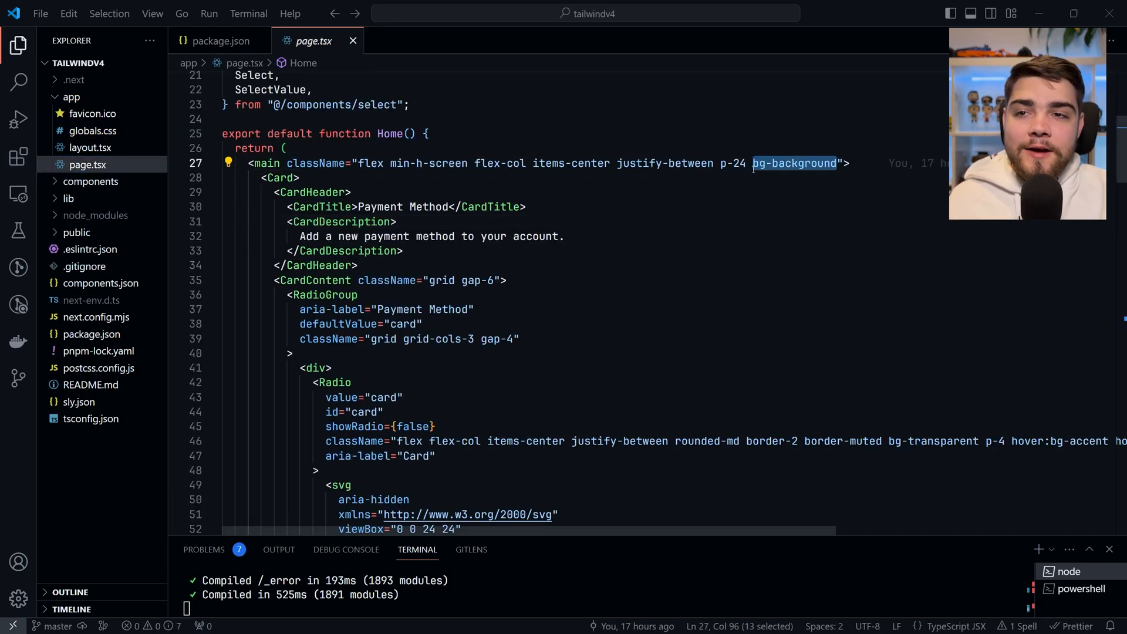
mouse_move(707, 185)
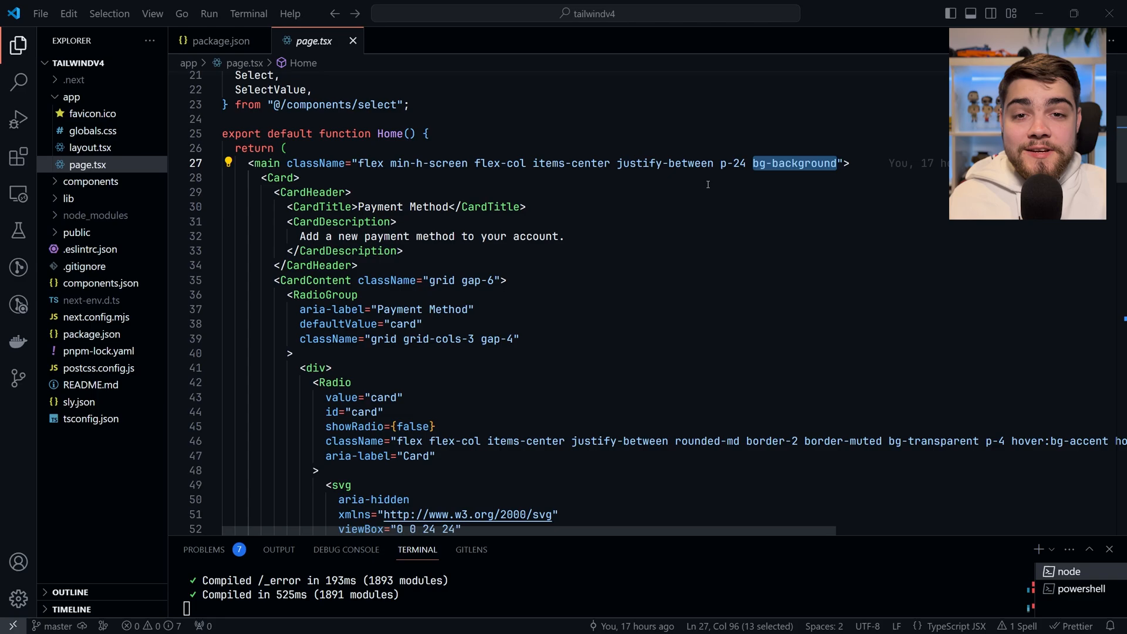
mouse_move(683, 208)
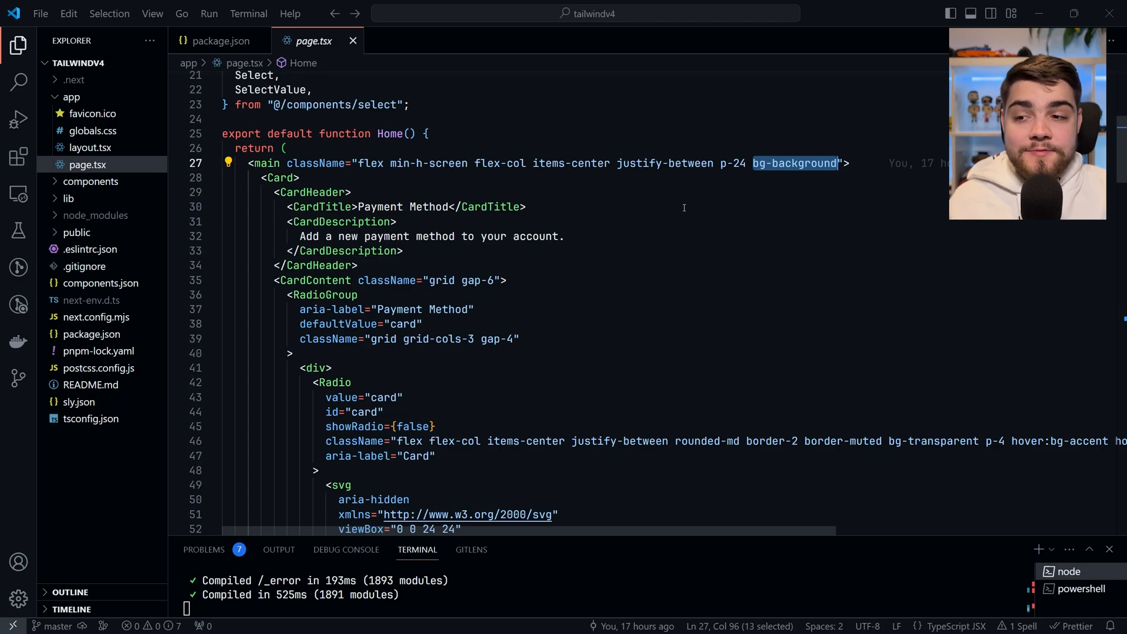
scroll("up", 3)
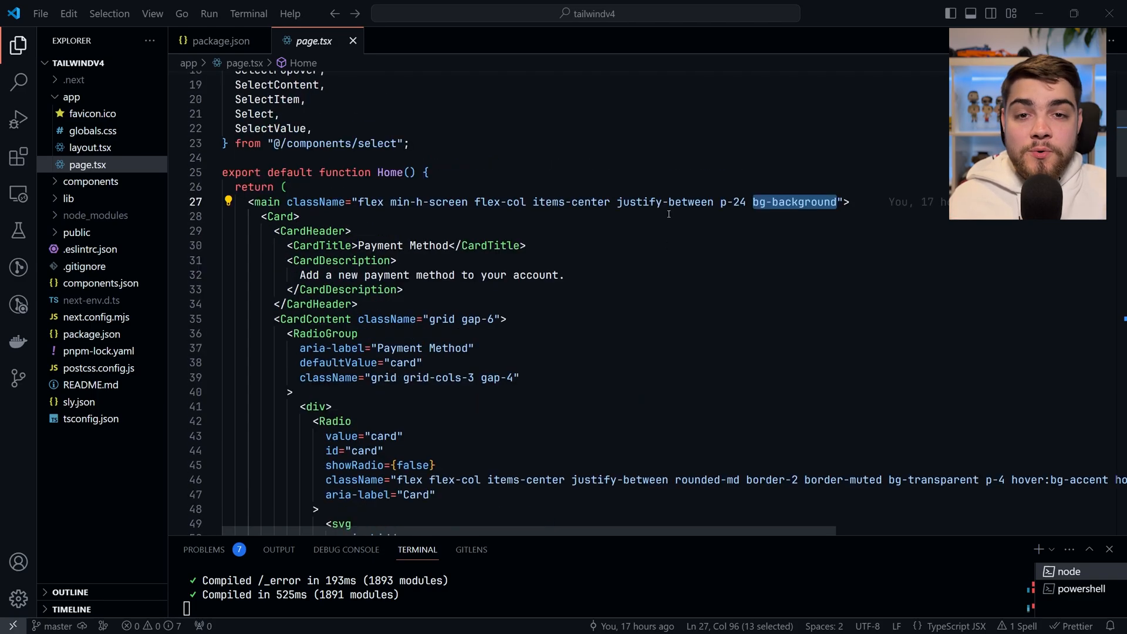
mouse_move(647, 249)
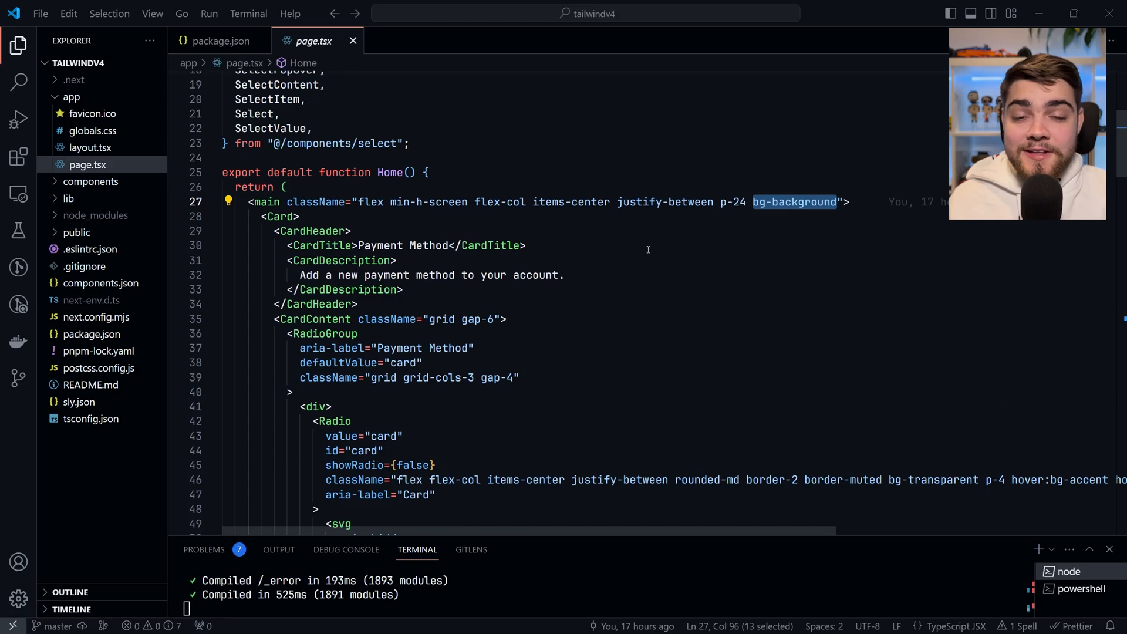
scroll("down", 3)
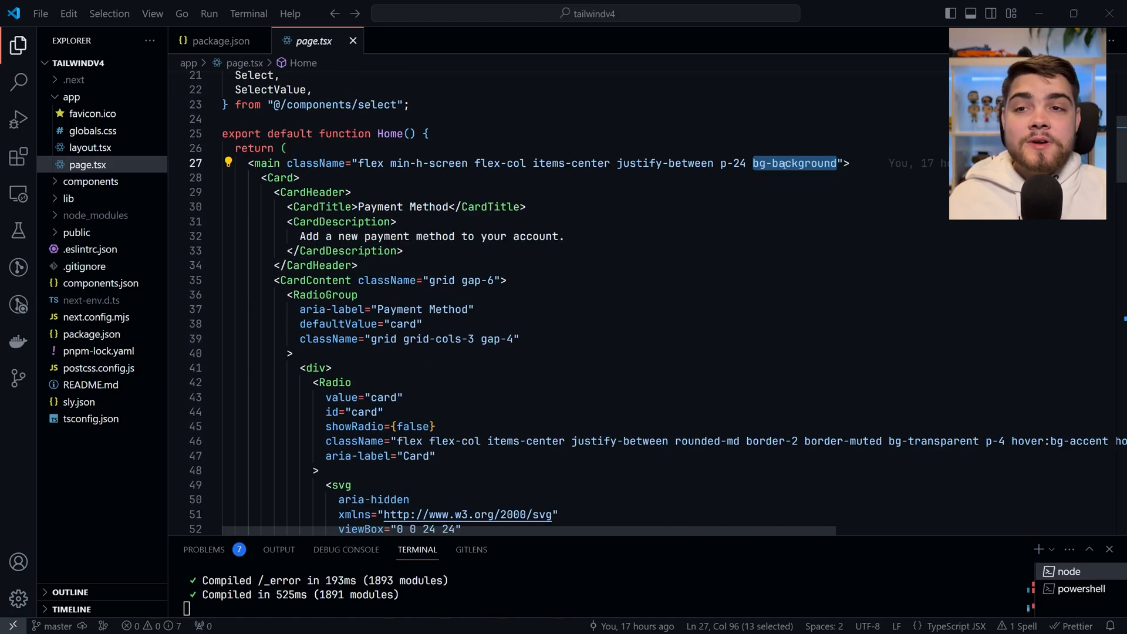
left_click(221, 40)
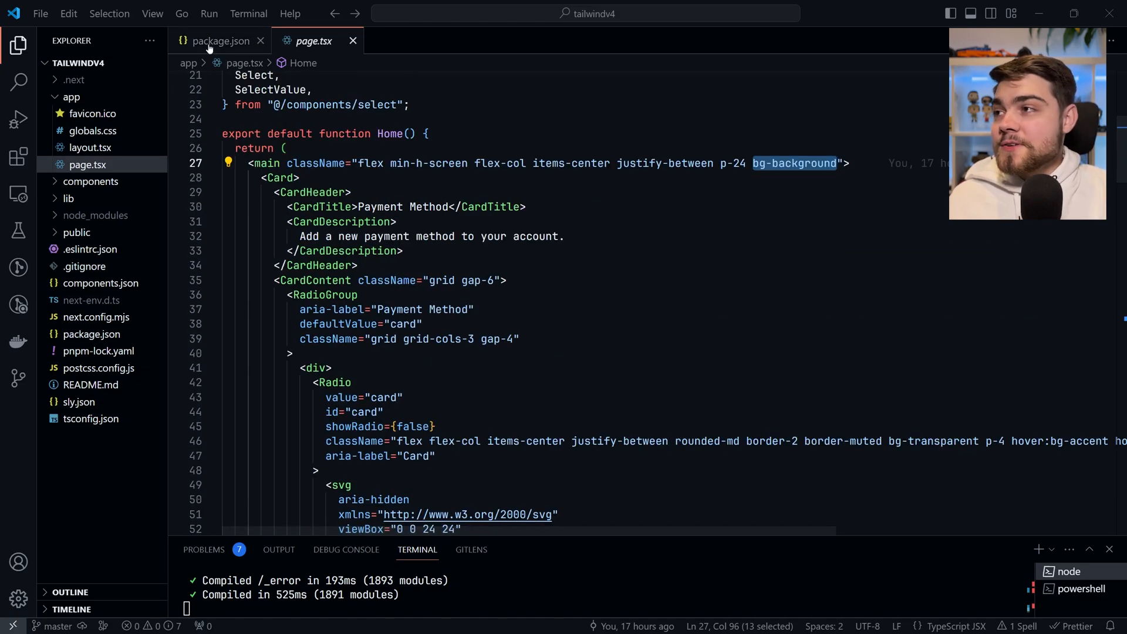
mouse_move(116, 134)
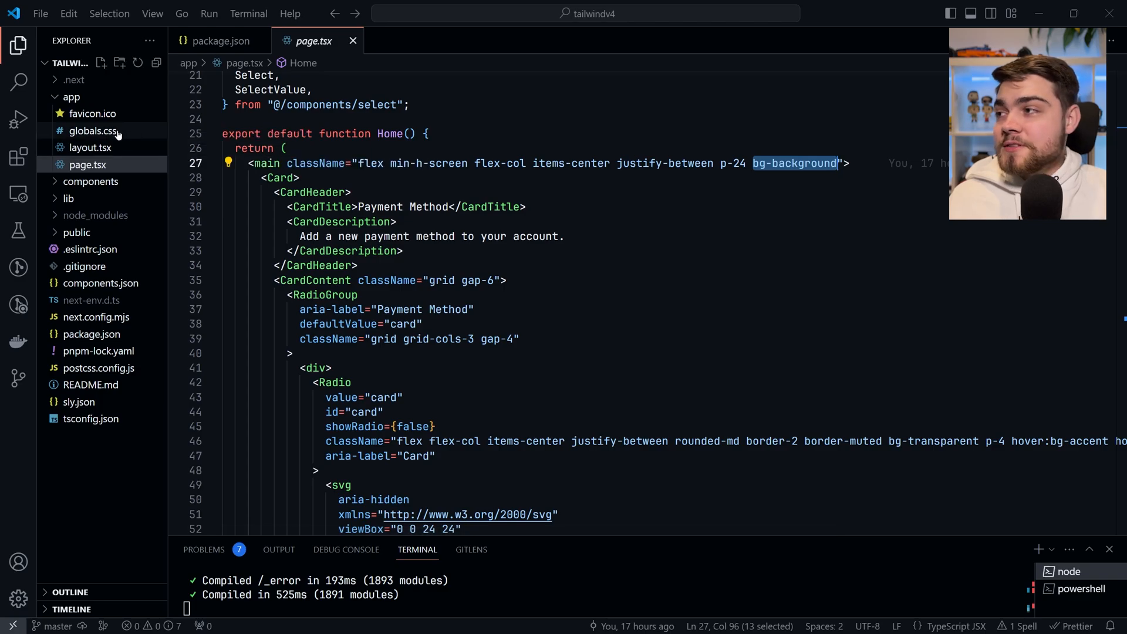
left_click(91, 130)
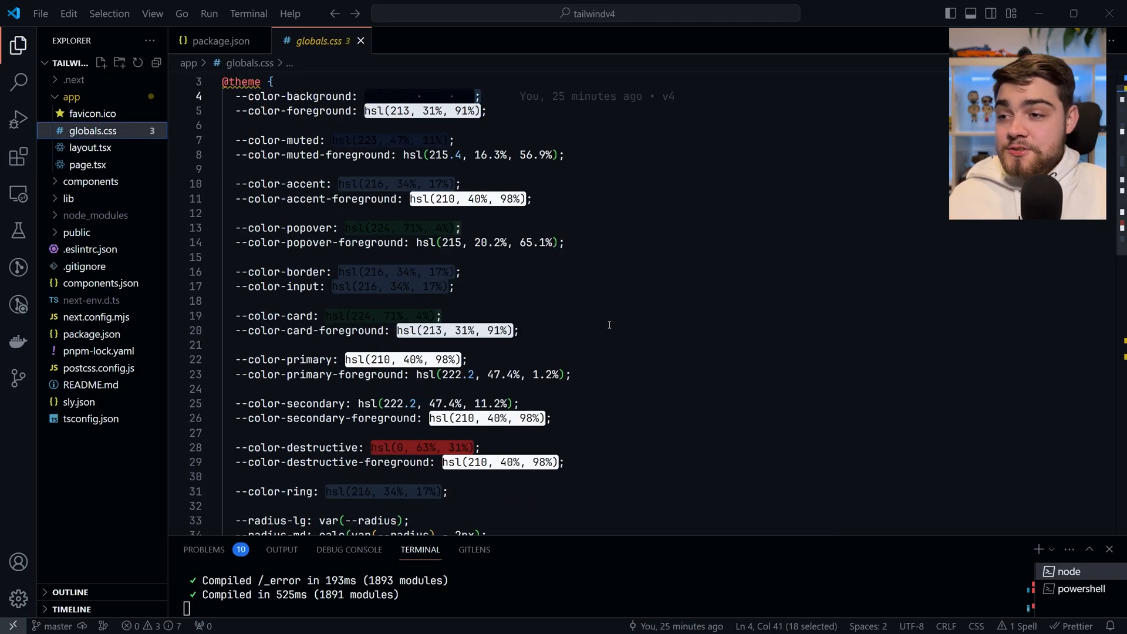
scroll("down", 3)
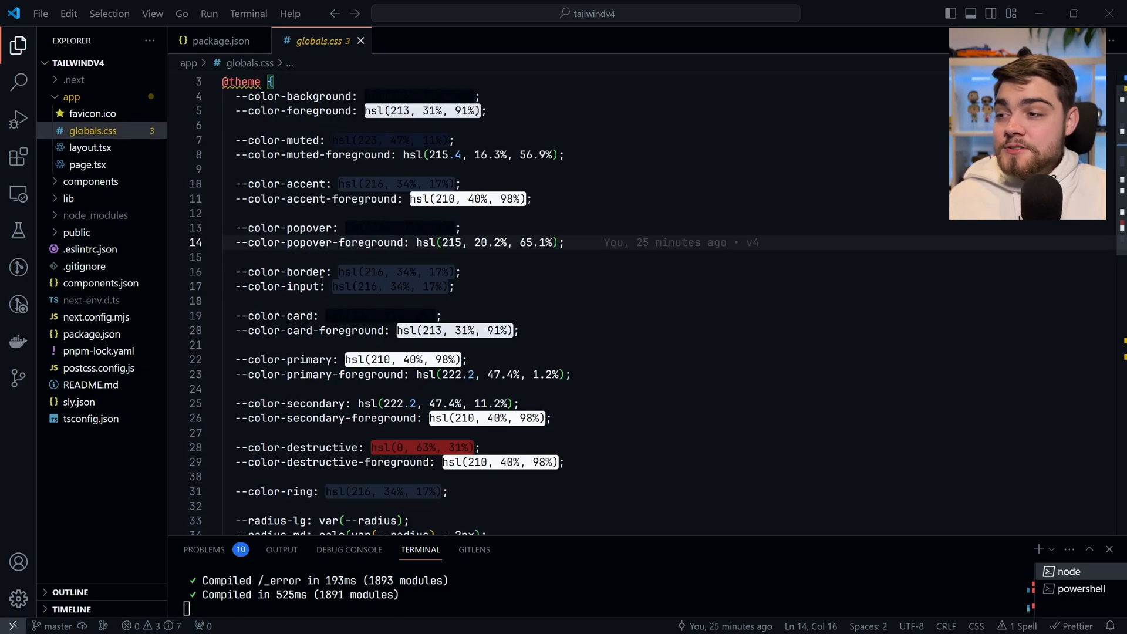
scroll("down", 3)
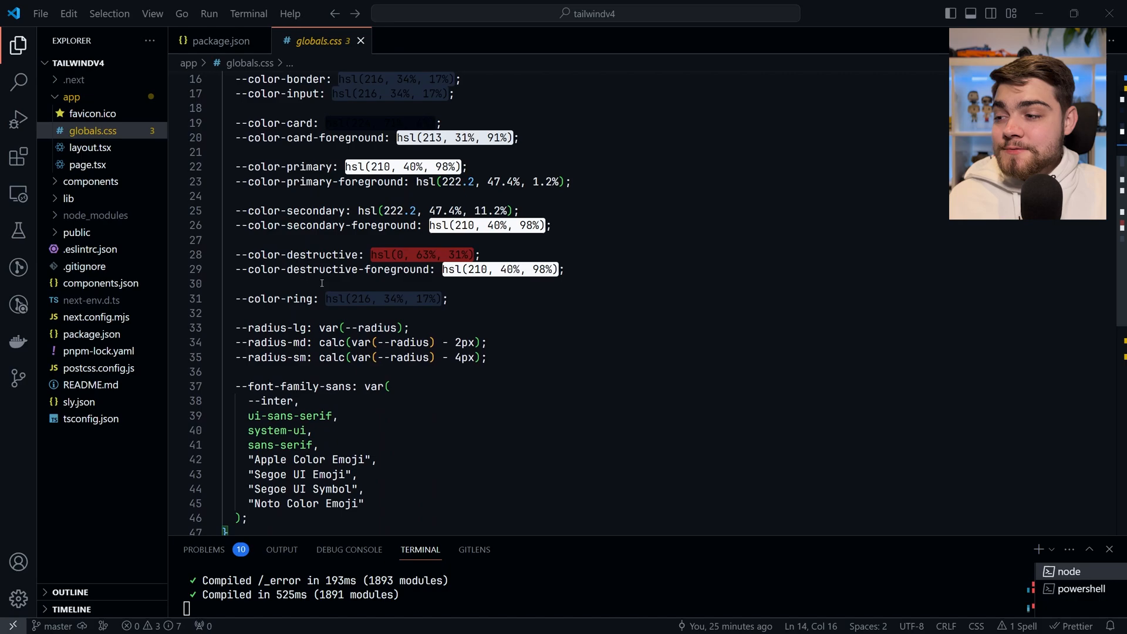
scroll("up", 3)
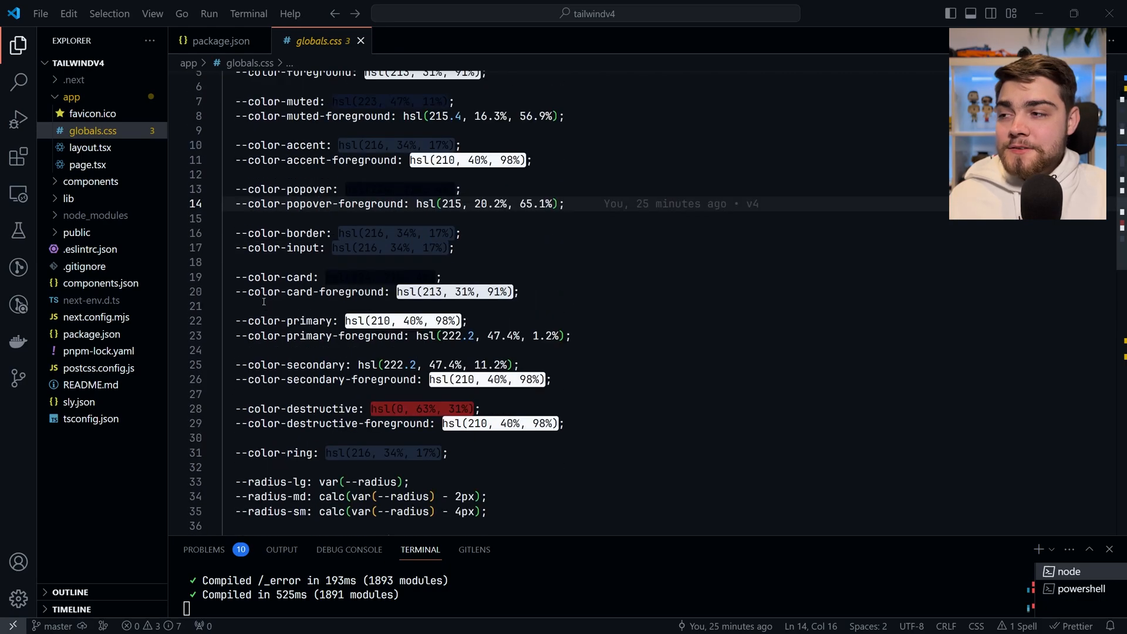
scroll("up", 3)
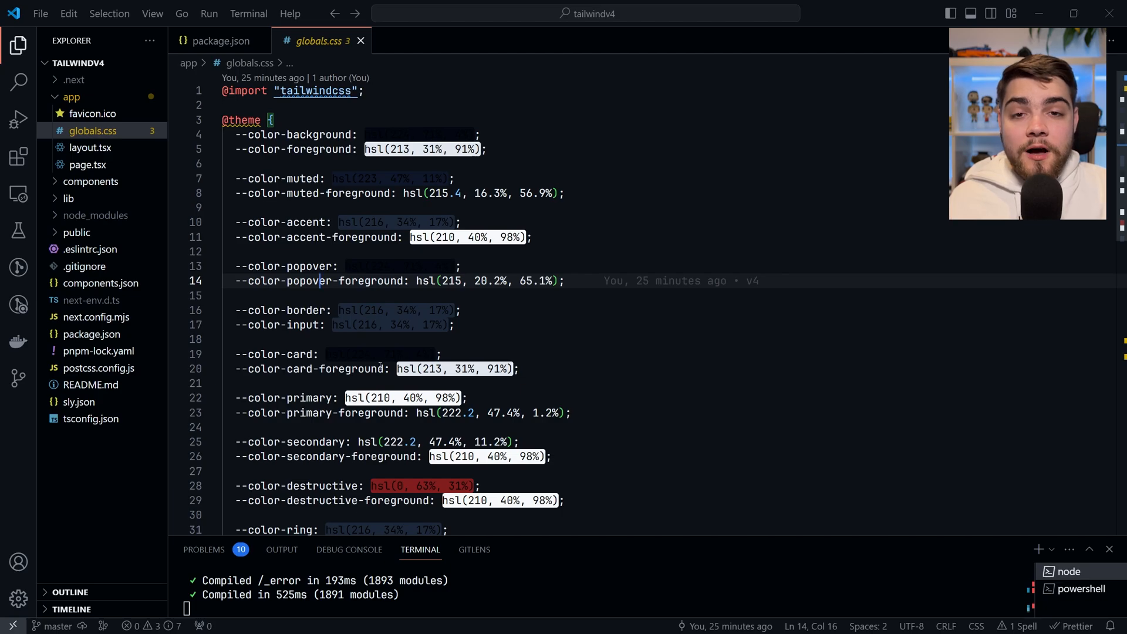
left_click(316, 251)
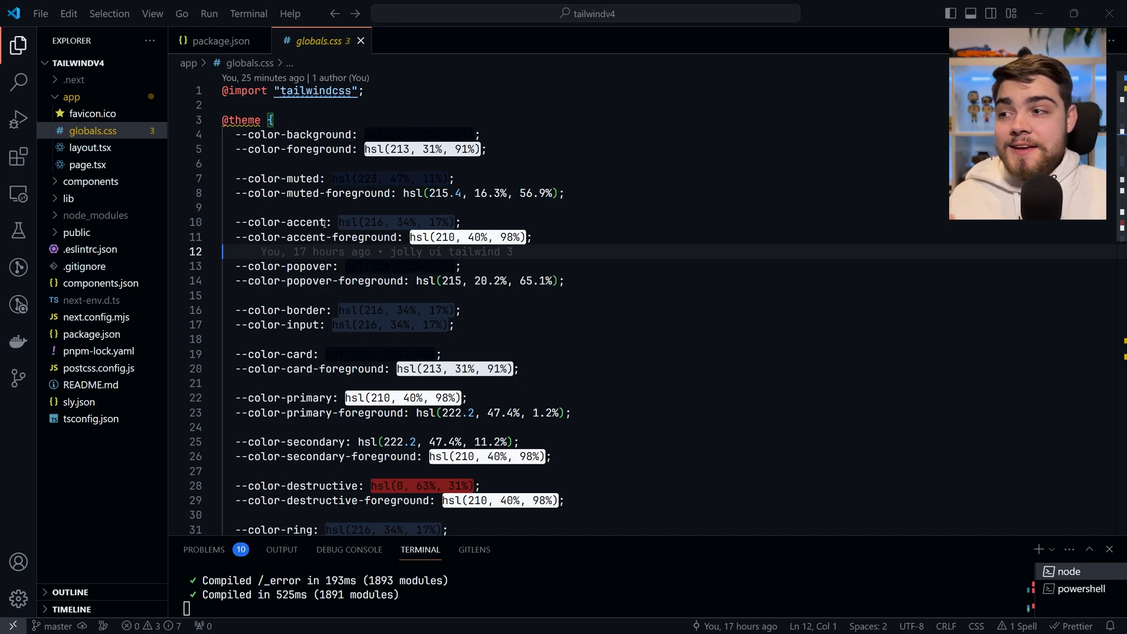
scroll("down", 3)
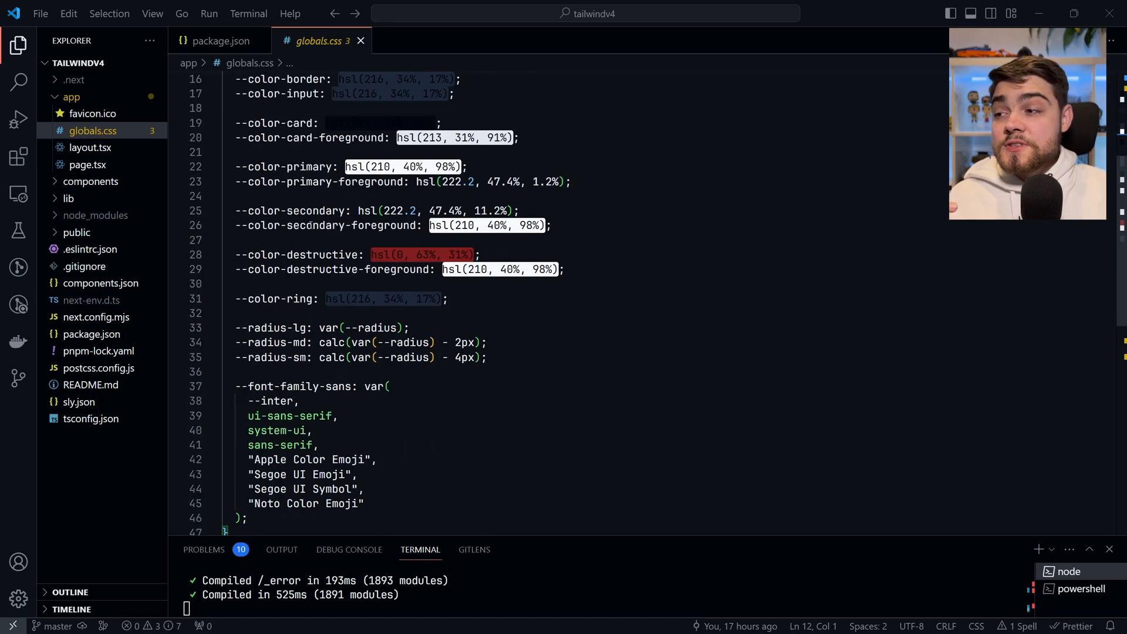
scroll("down", 3)
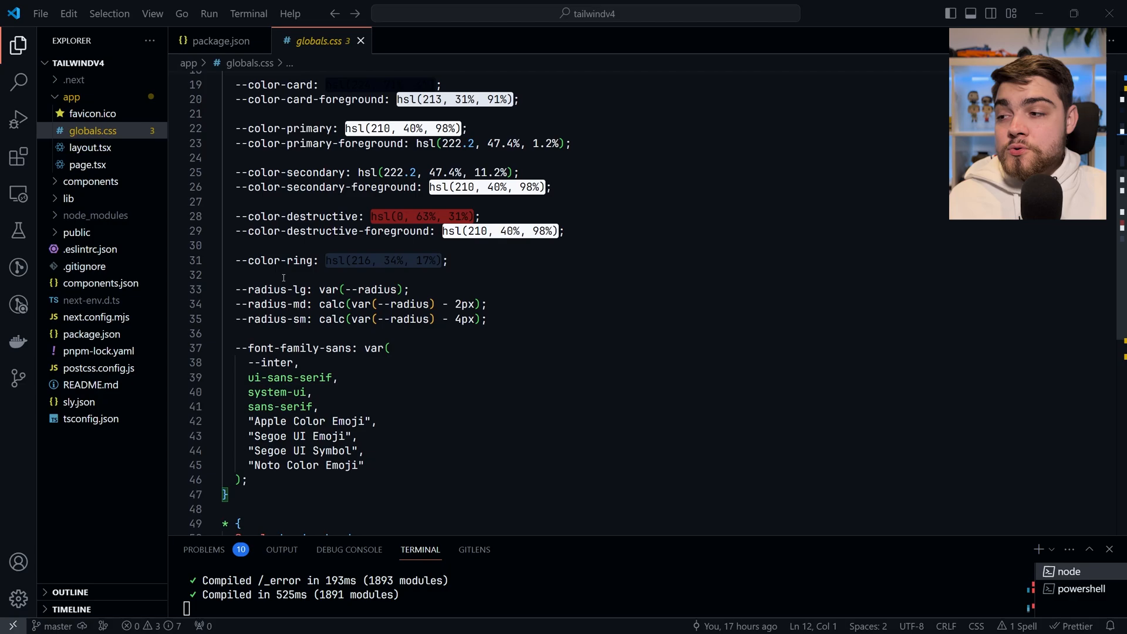
scroll("up", 3)
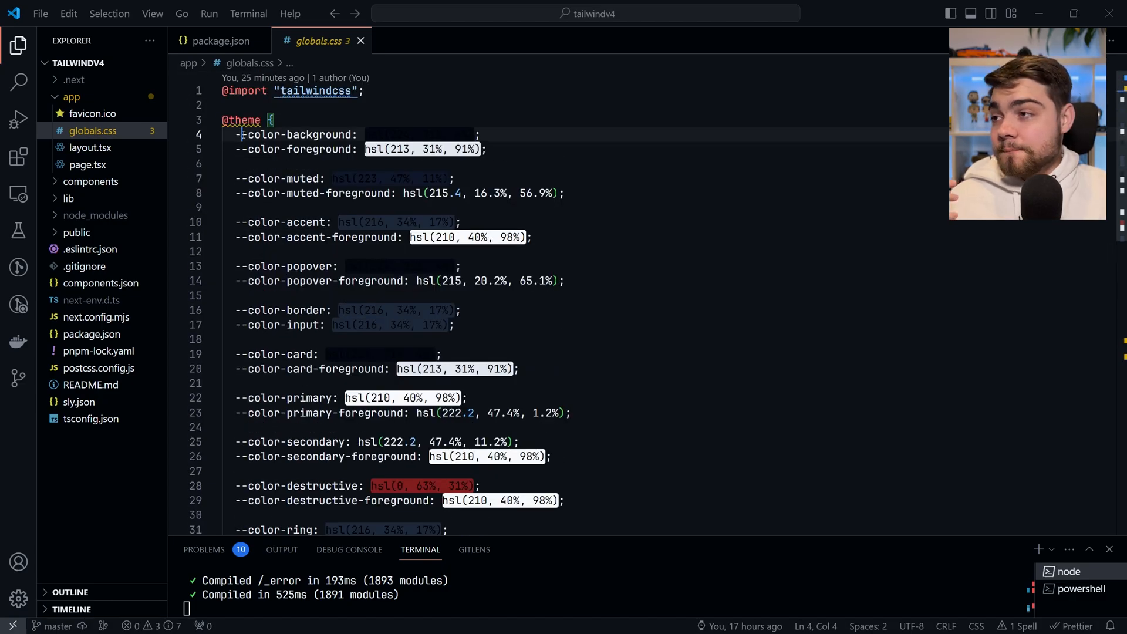
double_click(297, 133)
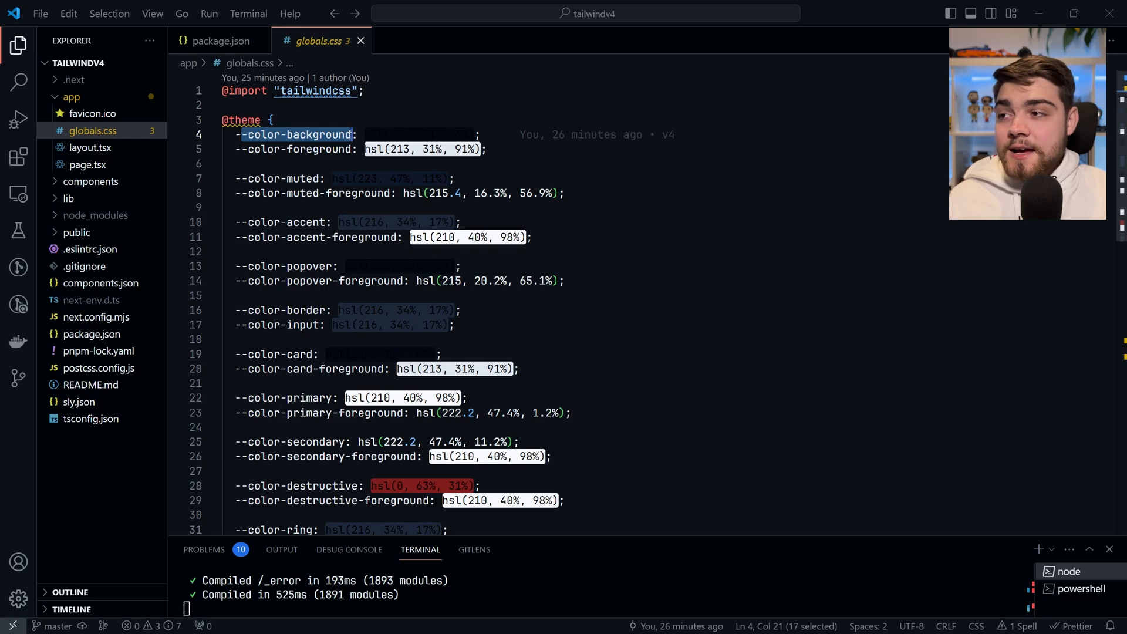
scroll("down", 3)
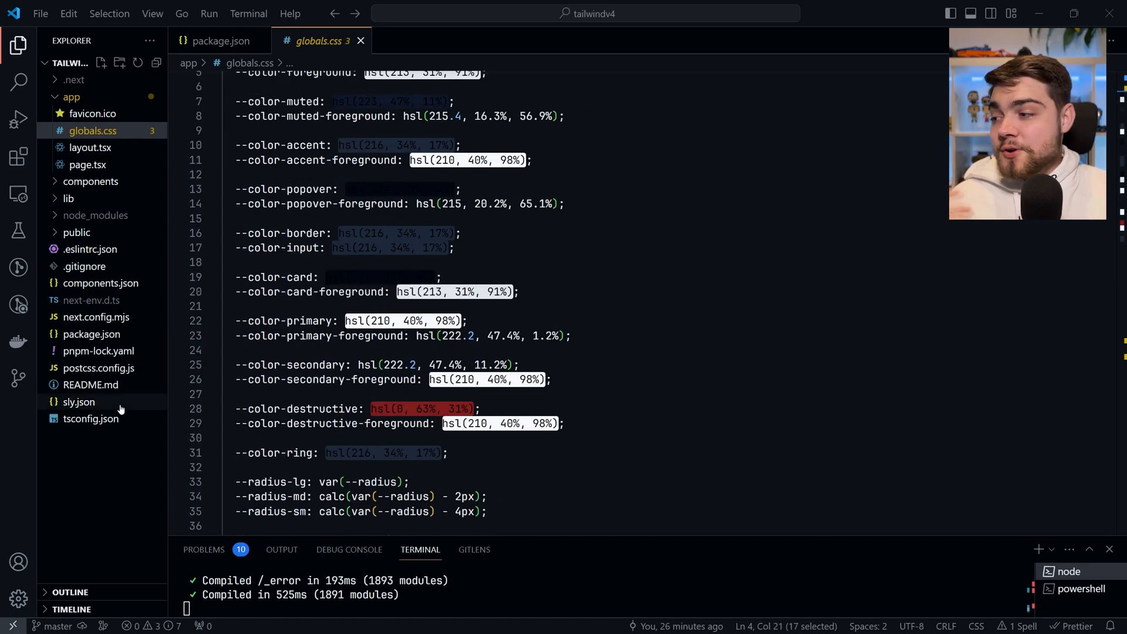
mouse_move(98, 372)
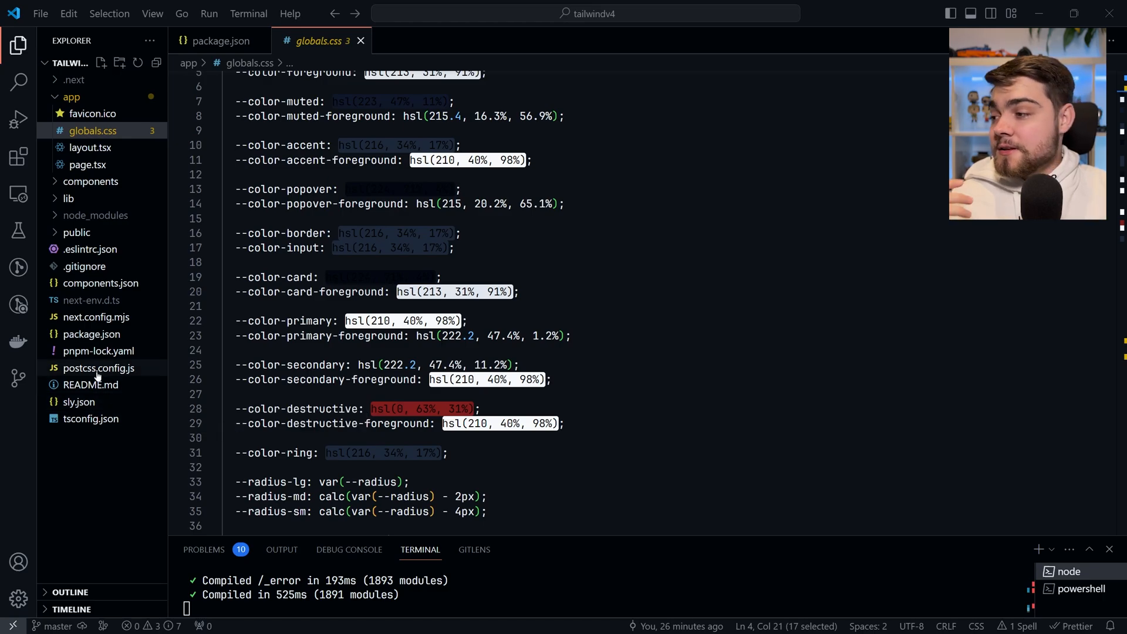
scroll("down", 3)
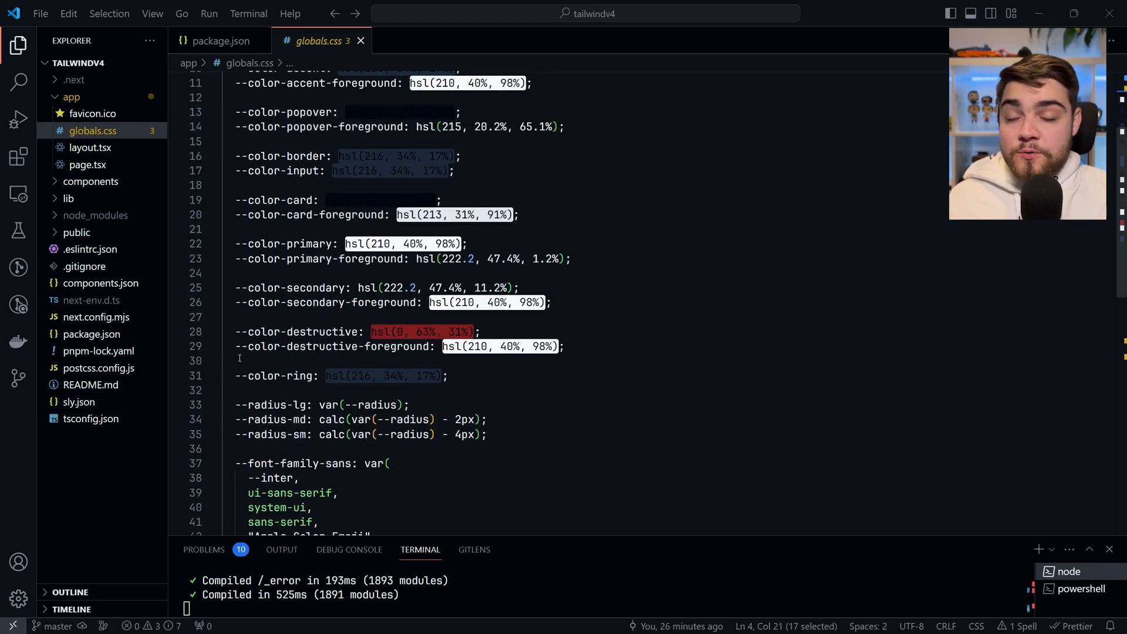
left_click(98, 367)
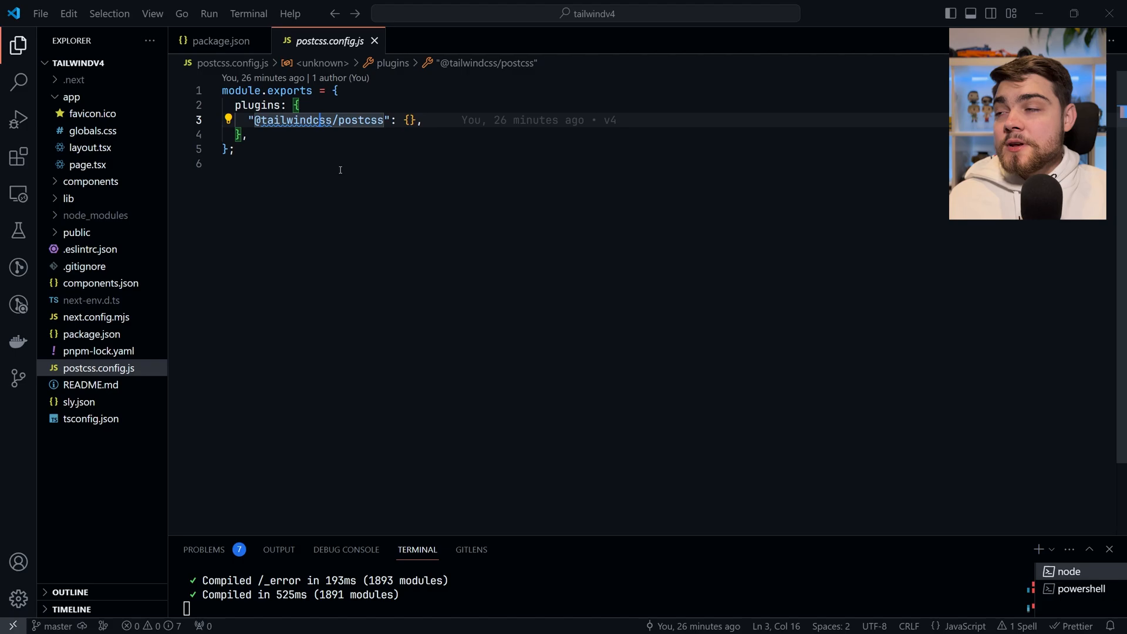
- Toggle Source Control and Explorer, then keep package.json open to show the alpha.8 dependencies
left_click(18, 377)
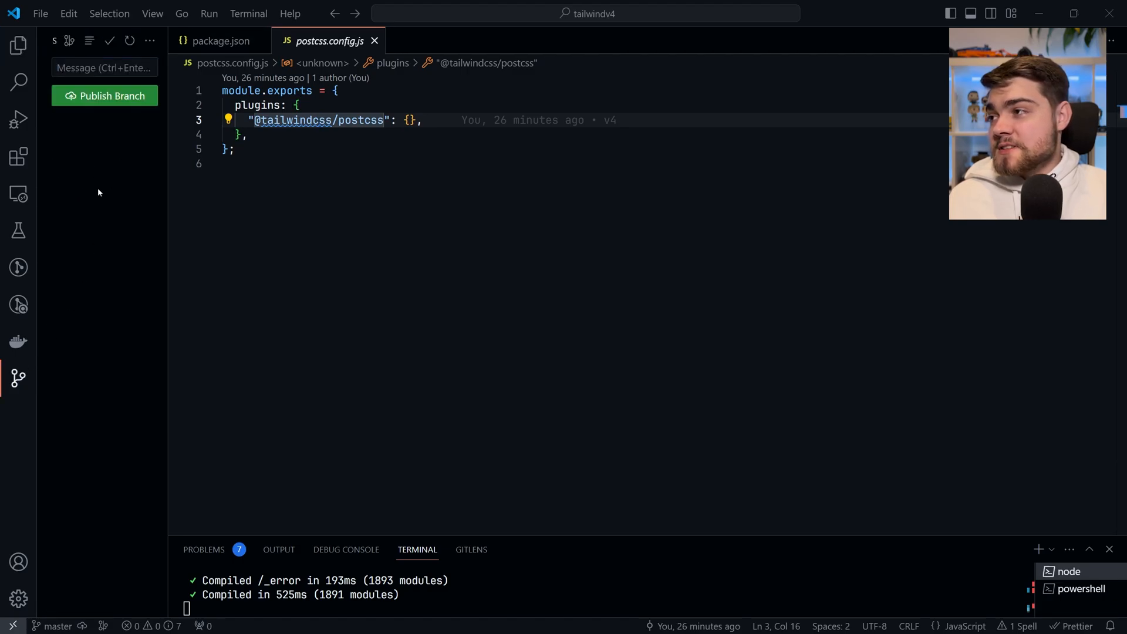
mouse_move(18, 45)
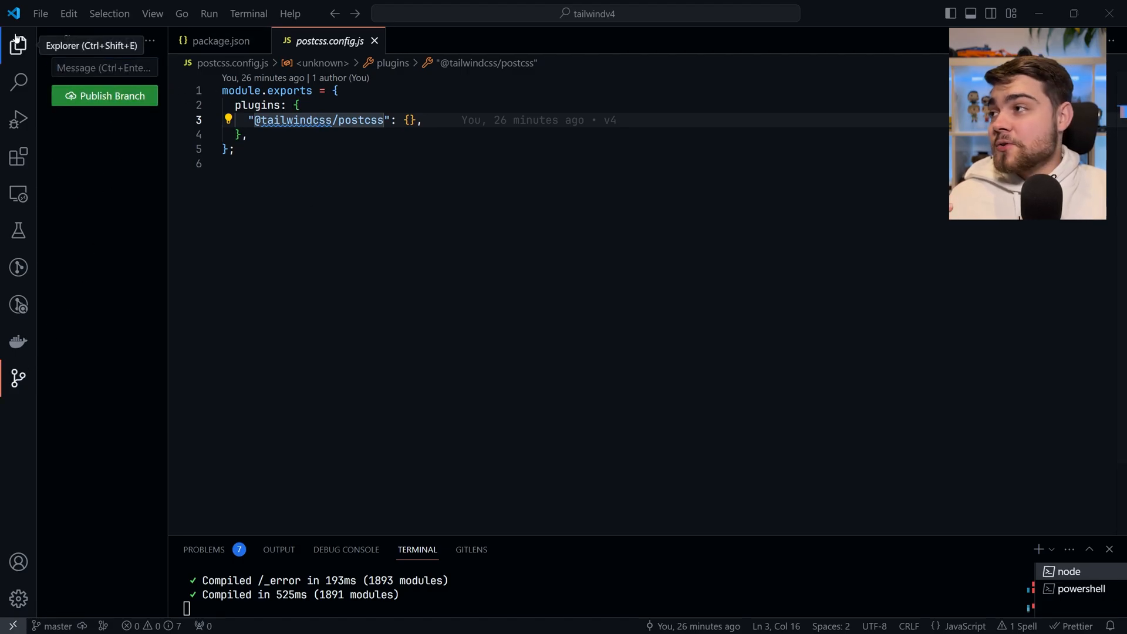
left_click(18, 46)
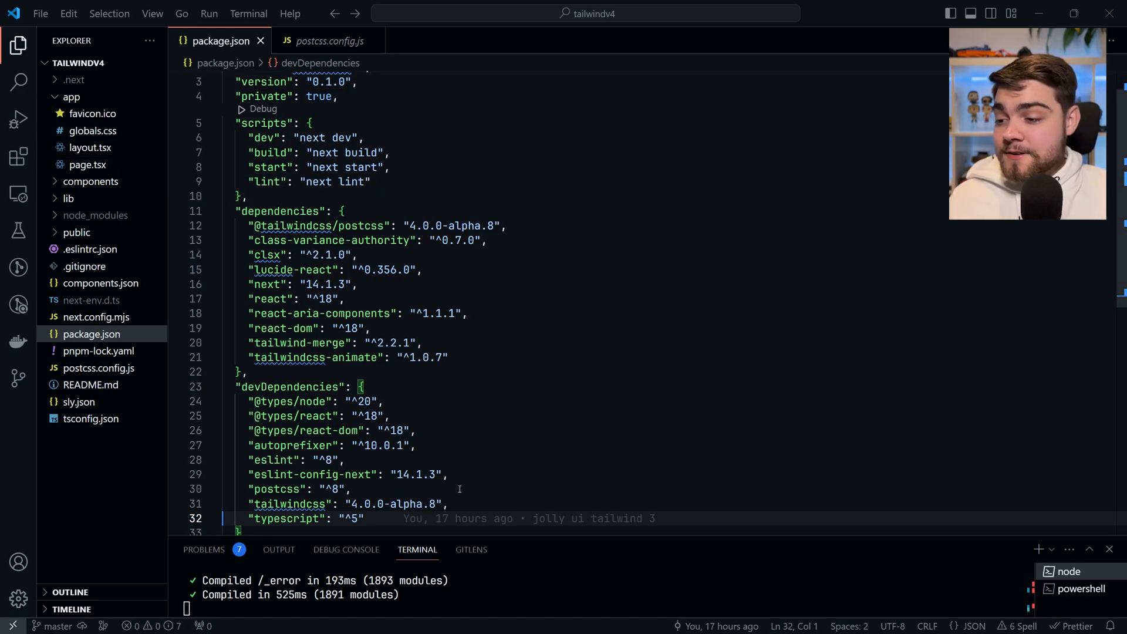
double_click(394, 504)
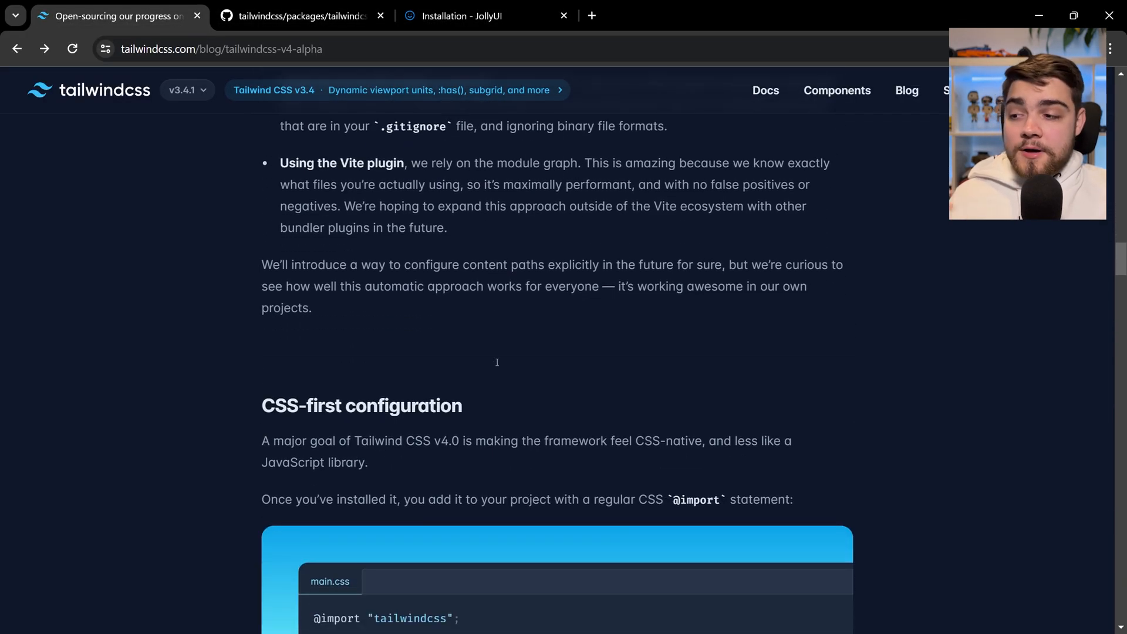
scroll("down", 3)
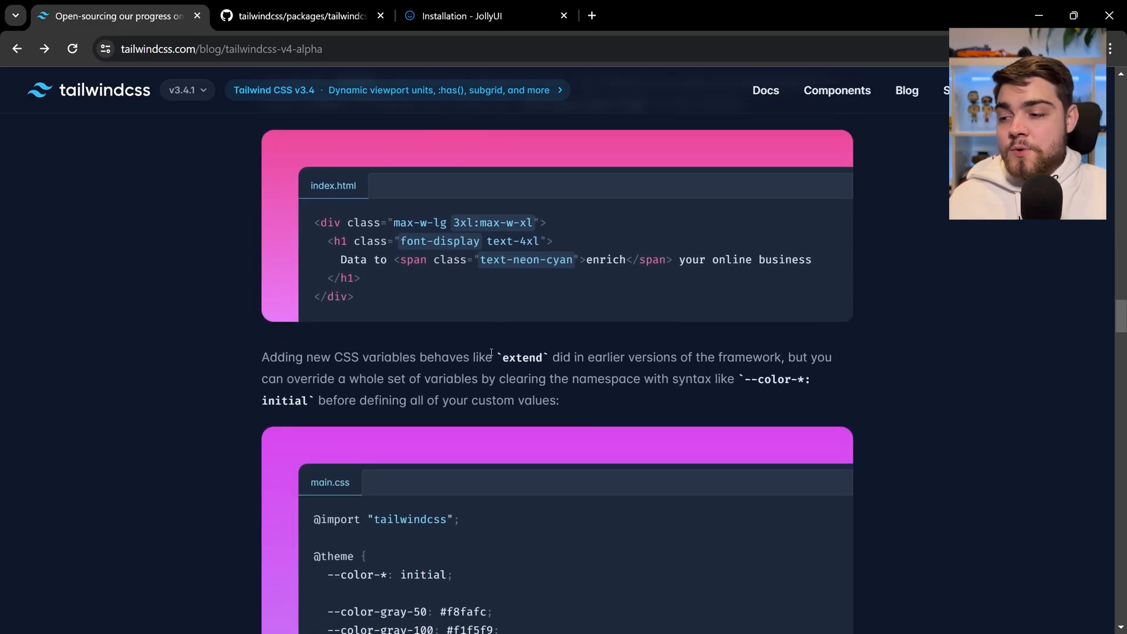
scroll("down", 3)
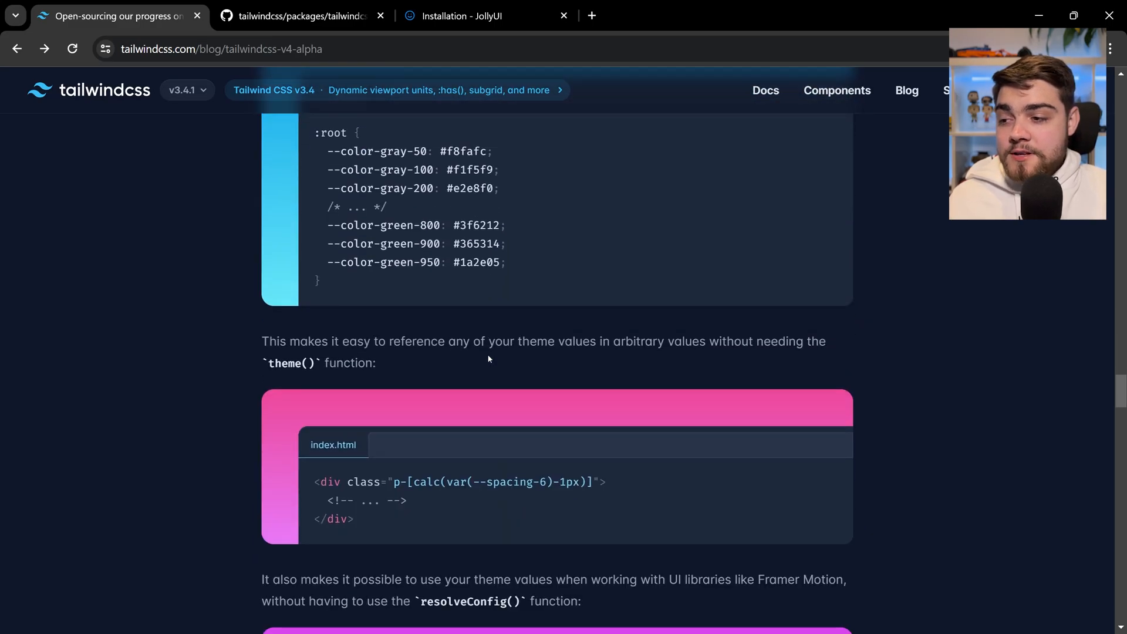
scroll("down", 3)
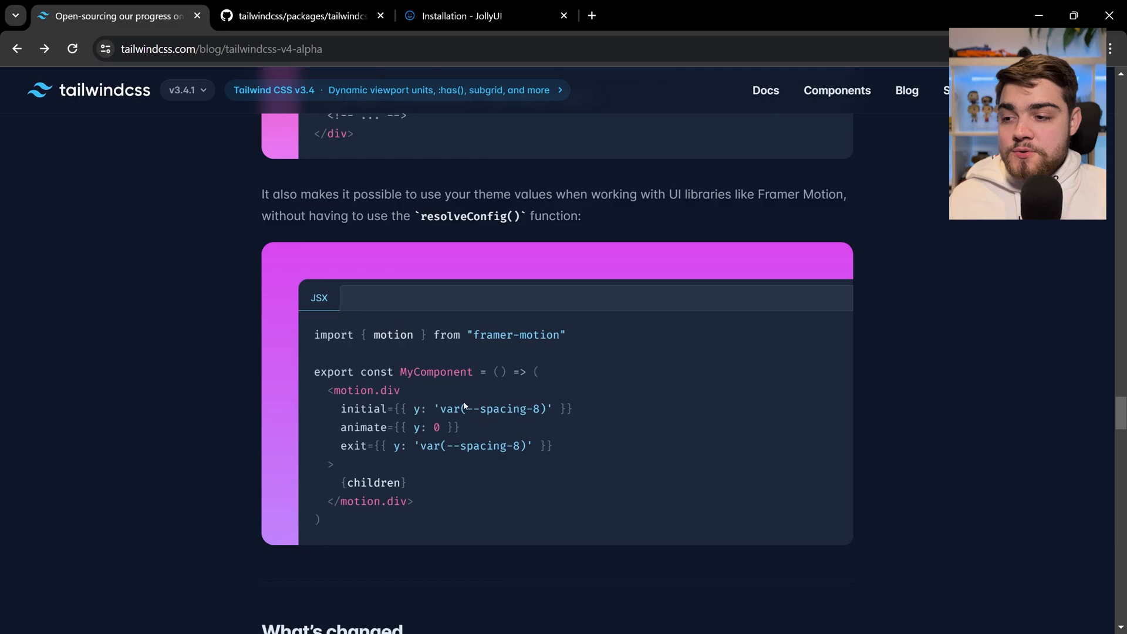
double_click(490, 408)
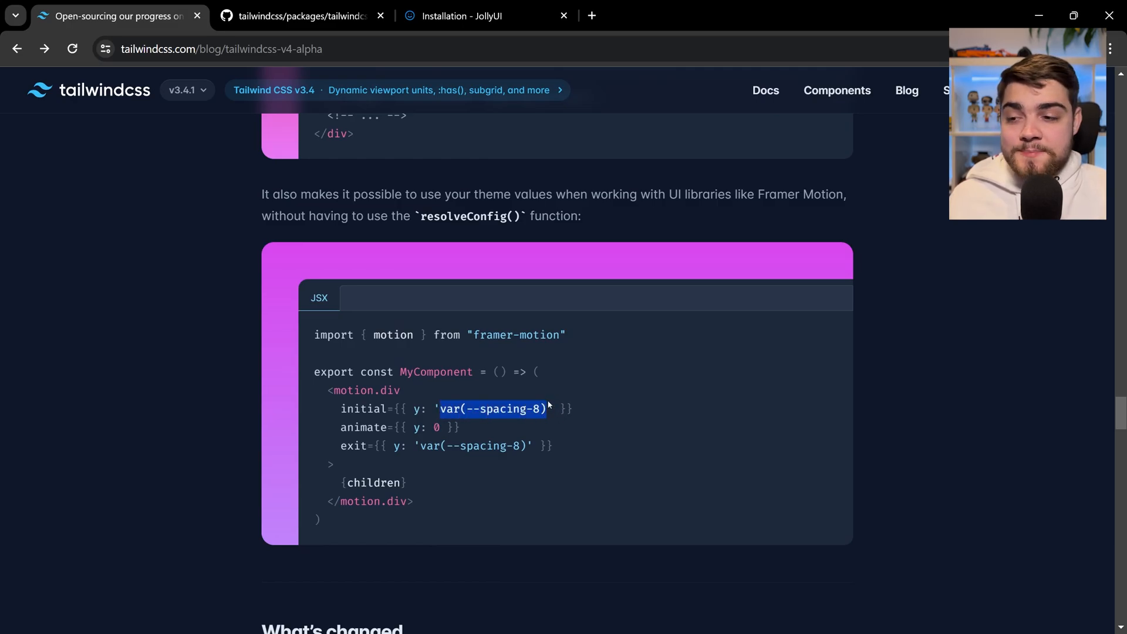
scroll("down", 3)
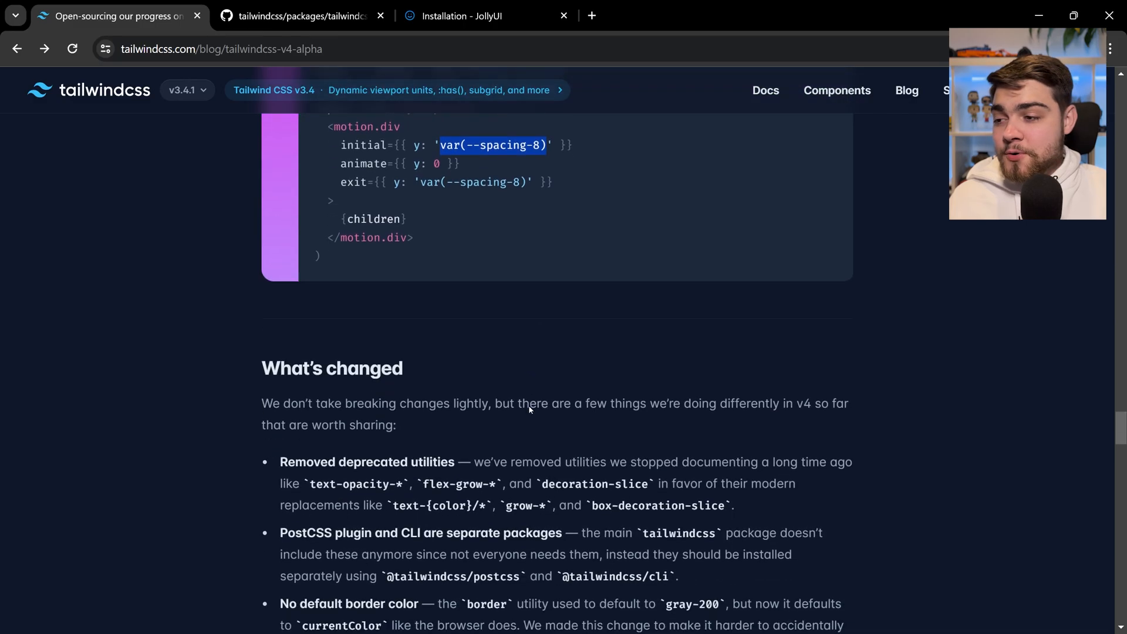
scroll("down", 3)
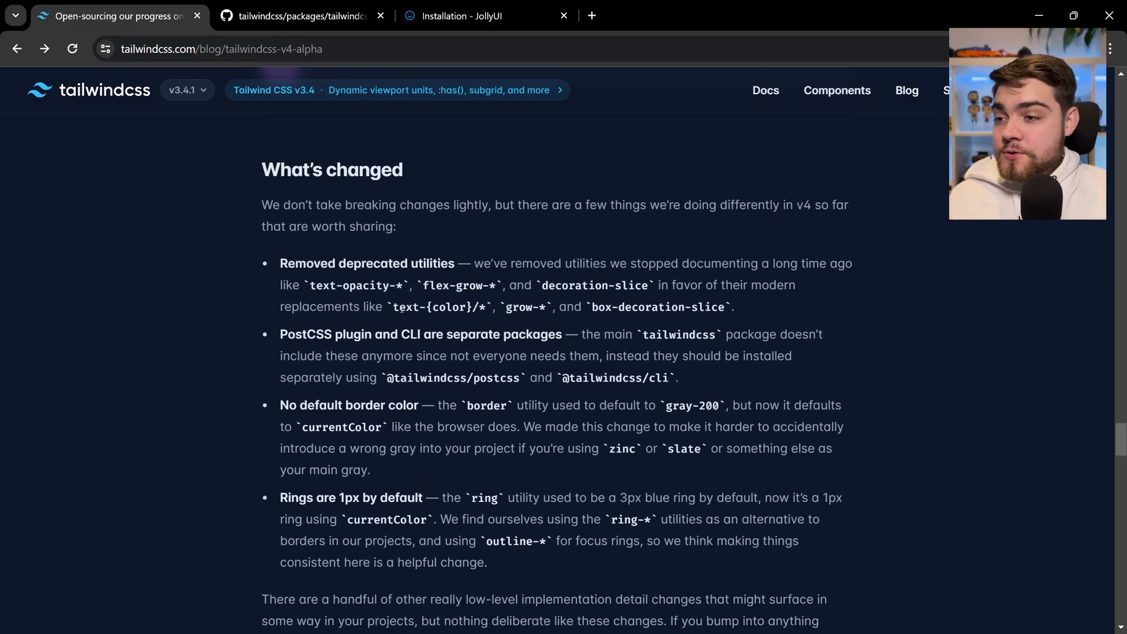
scroll("down", 3)
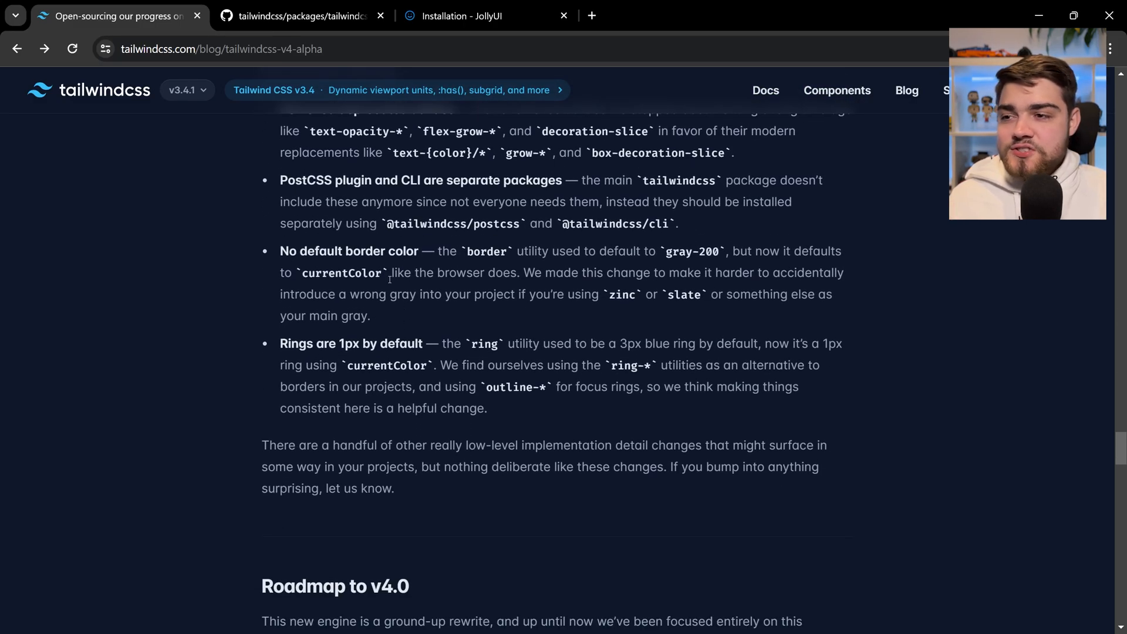
scroll("down", 3)
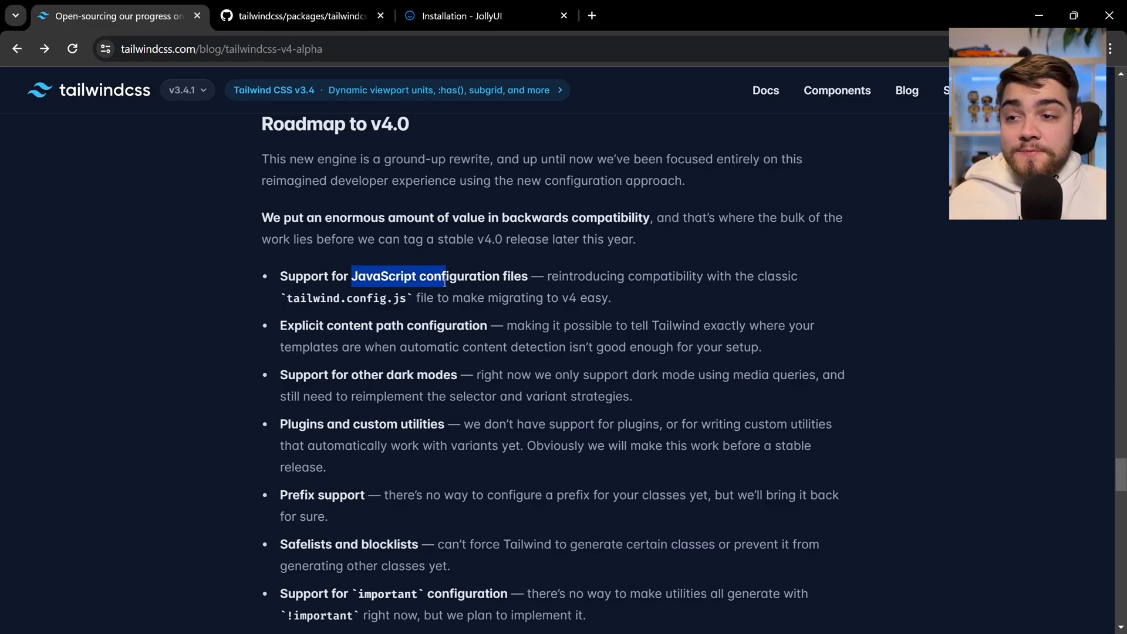
scroll("down", 3)
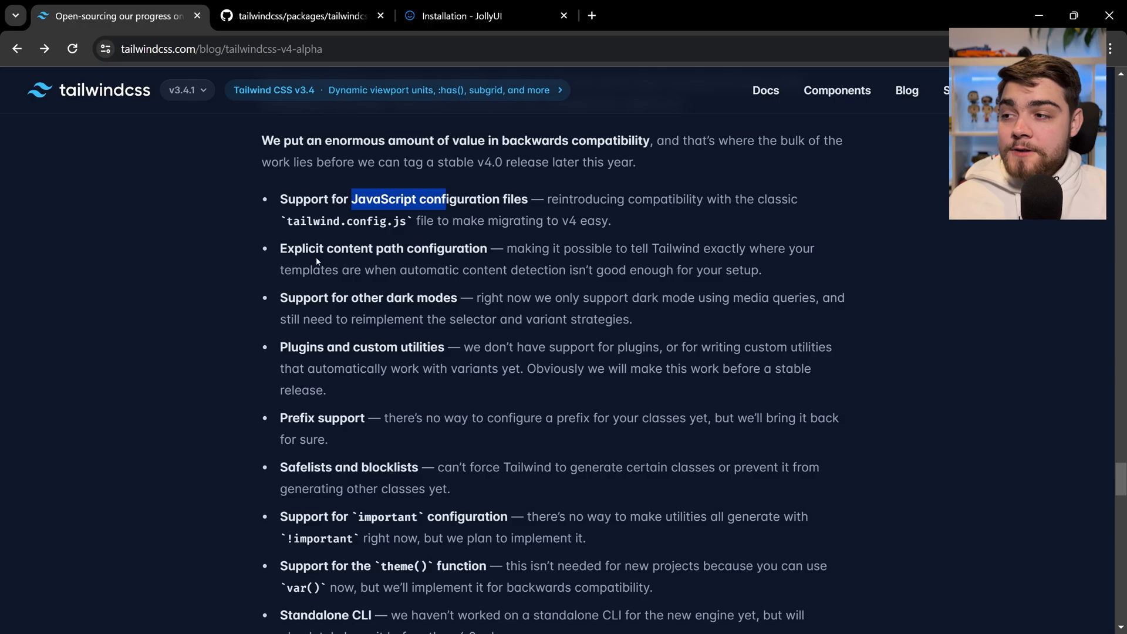
scroll("down", 3)
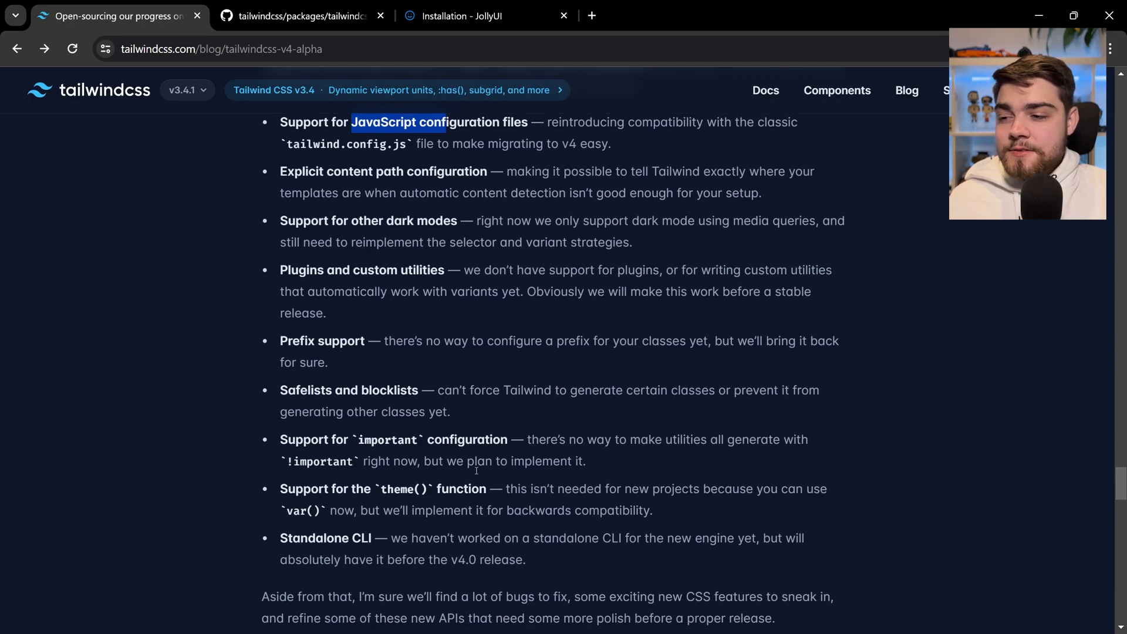
double_click(389, 439)
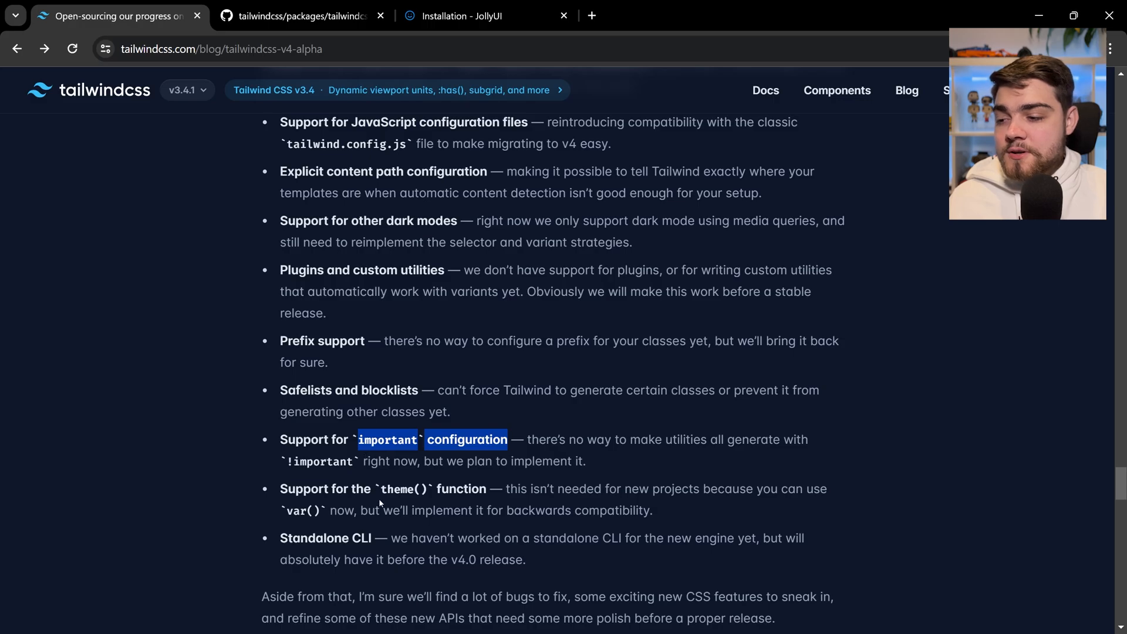
scroll("up", 3)
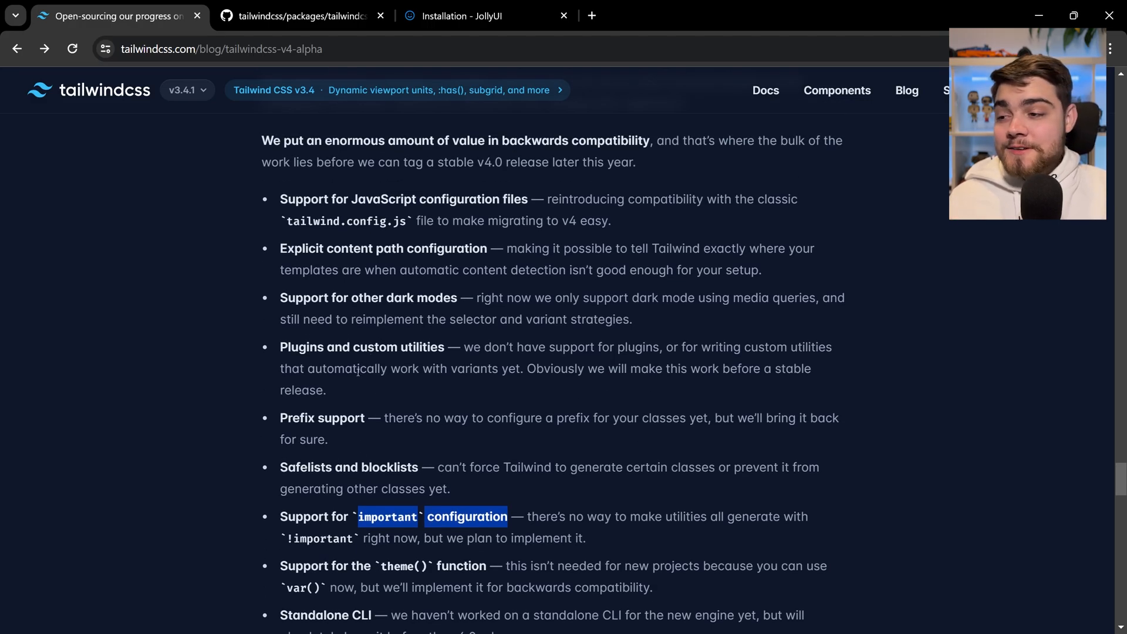
mouse_move(445, 42)
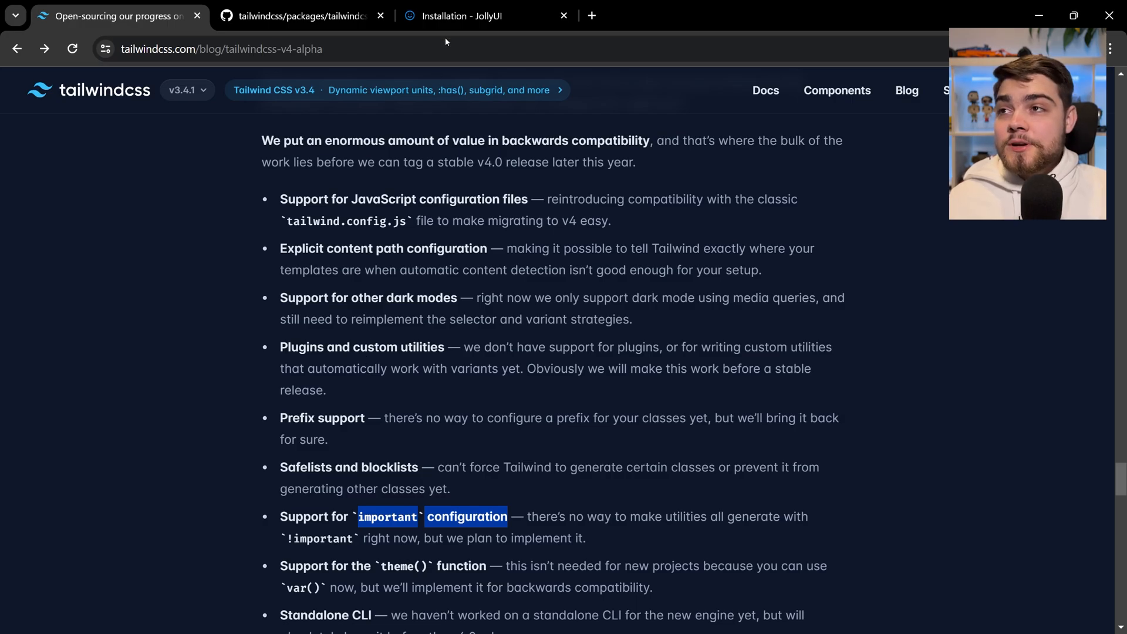
- Switch to the browser tab showing the jollyui.dev homepage
left_click(487, 15)
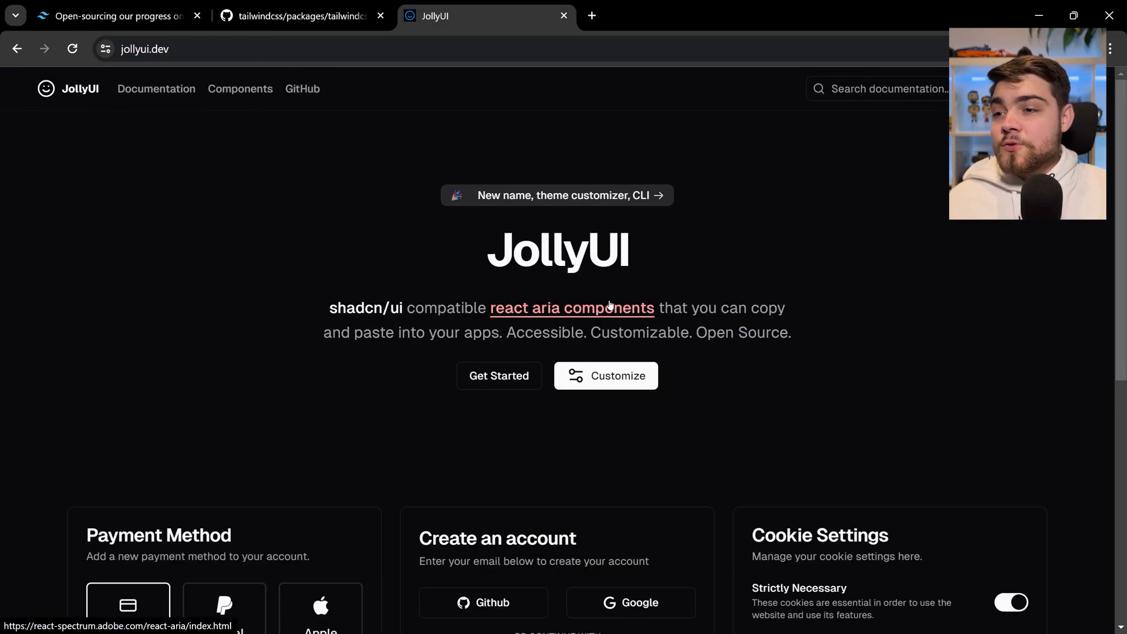
mouse_move(443, 253)
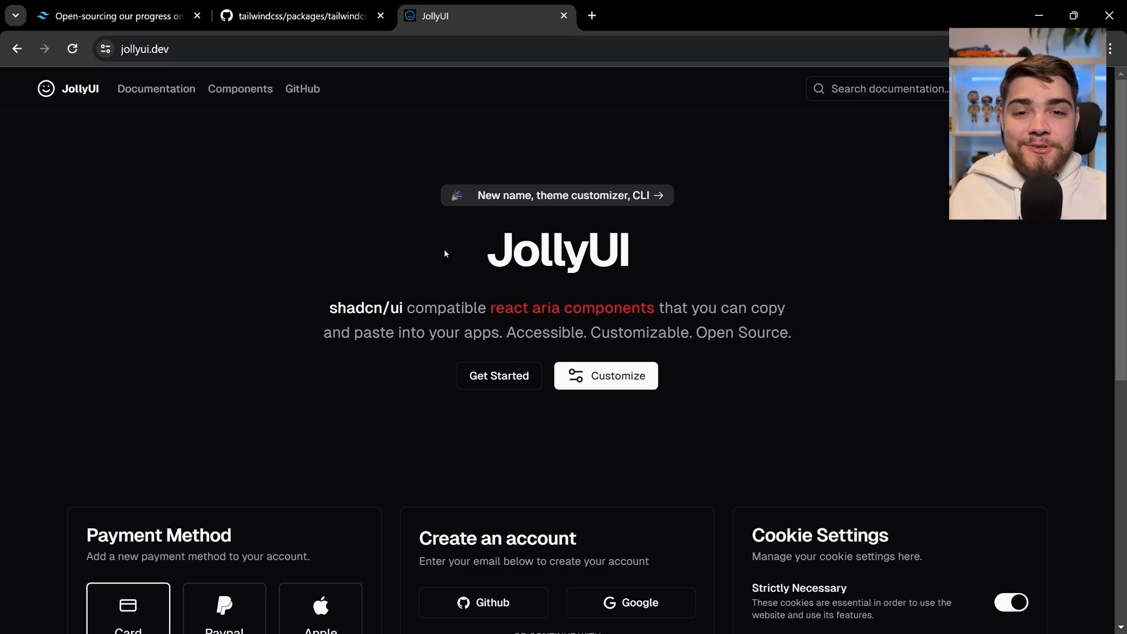
mouse_move(603, 295)
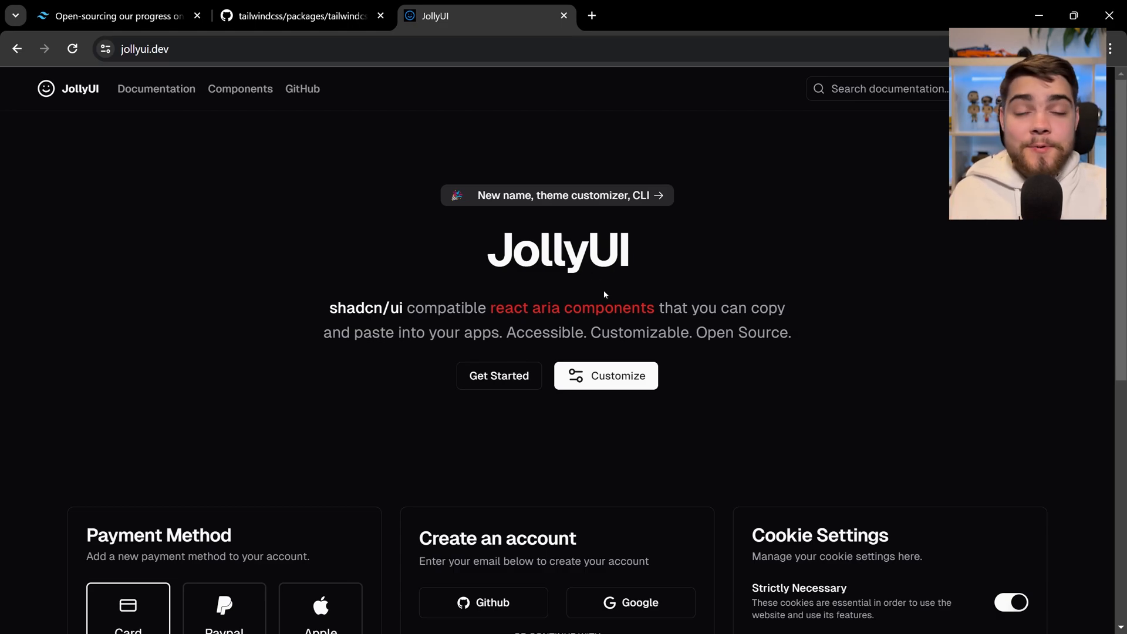